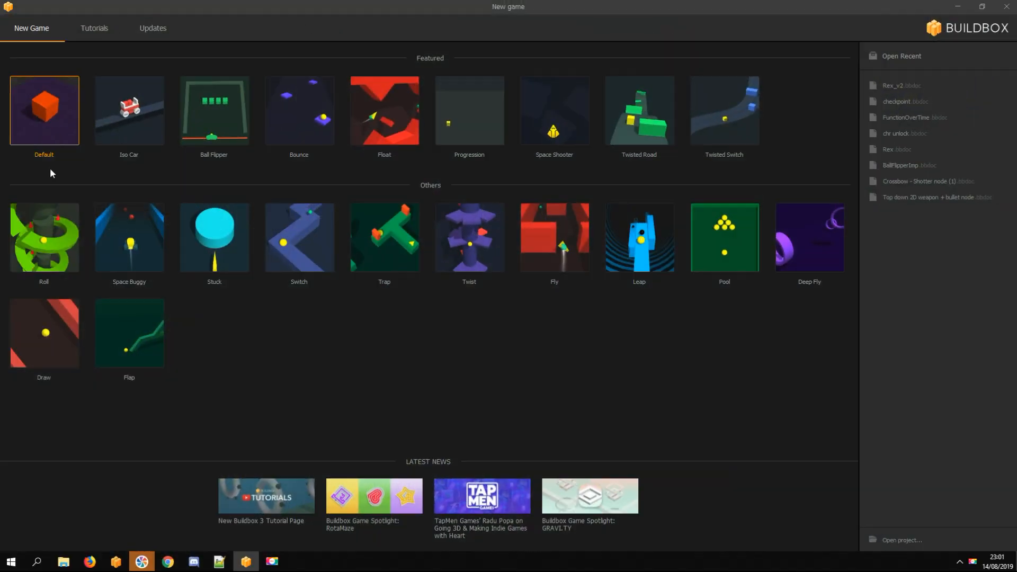
Create a new game from the Default template and select its 3D World node
double_click(43, 109)
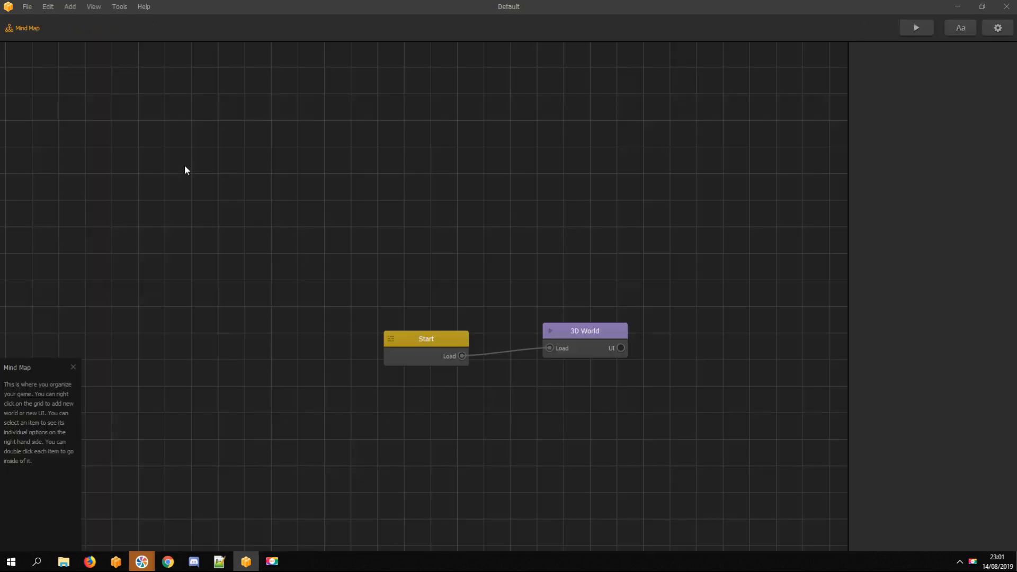
left_click(583, 331)
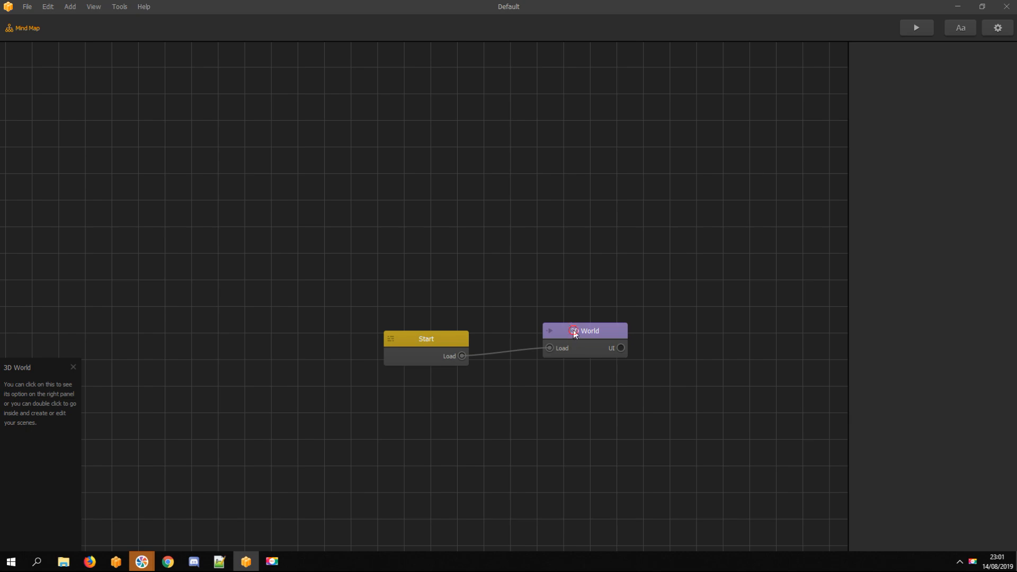
Duplicate the Cube asset in the 3D World, name it 'checkpoint' and colour it white
double_click(589, 330)
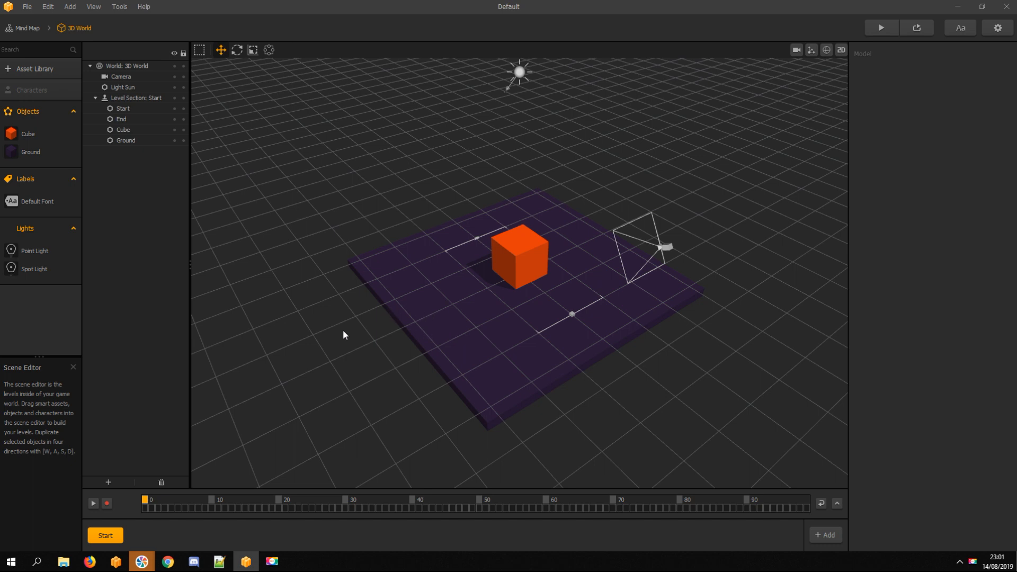
left_click(28, 134)
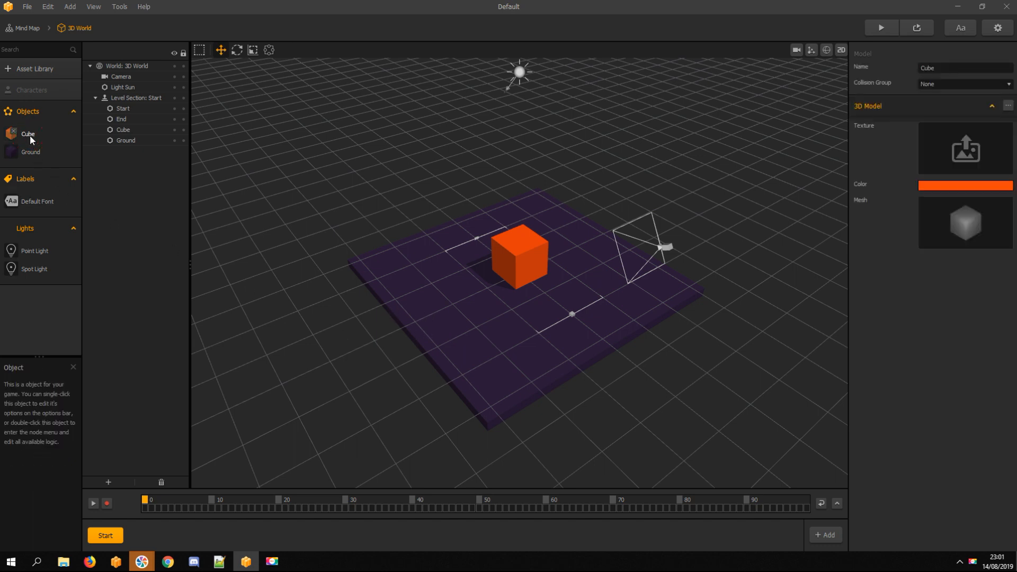
left_click(959, 68)
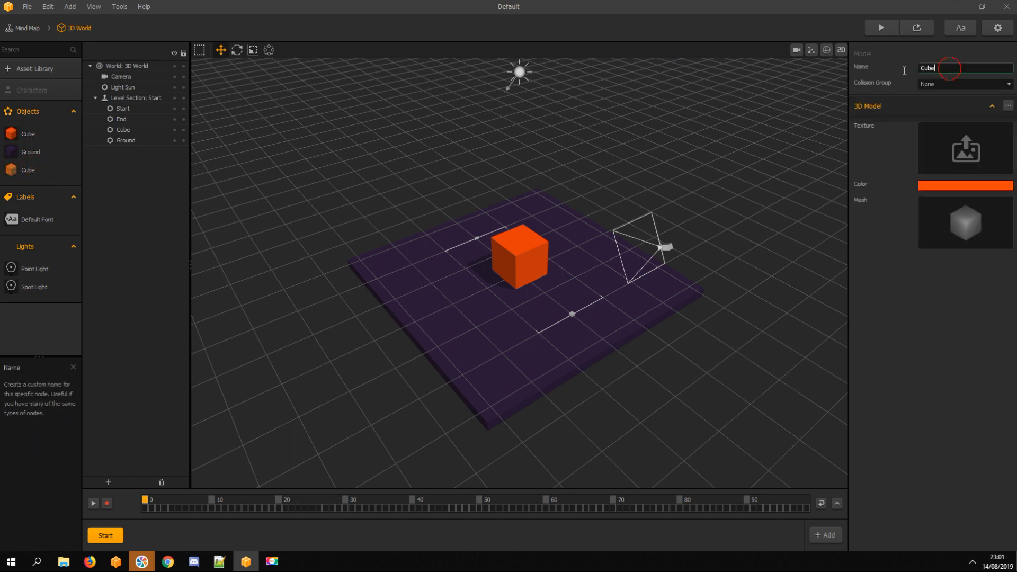
type("checkpoint")
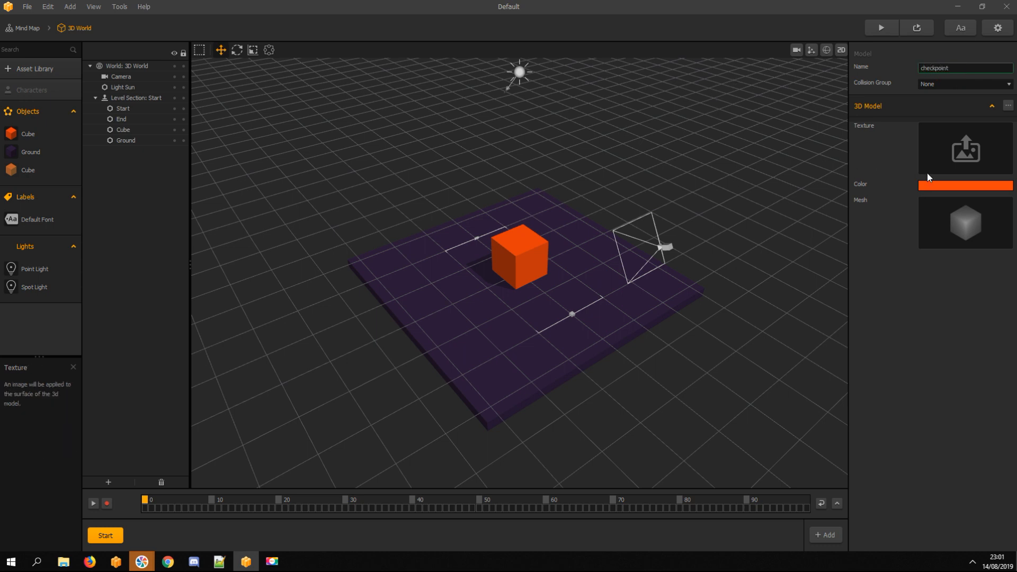
left_click(964, 185)
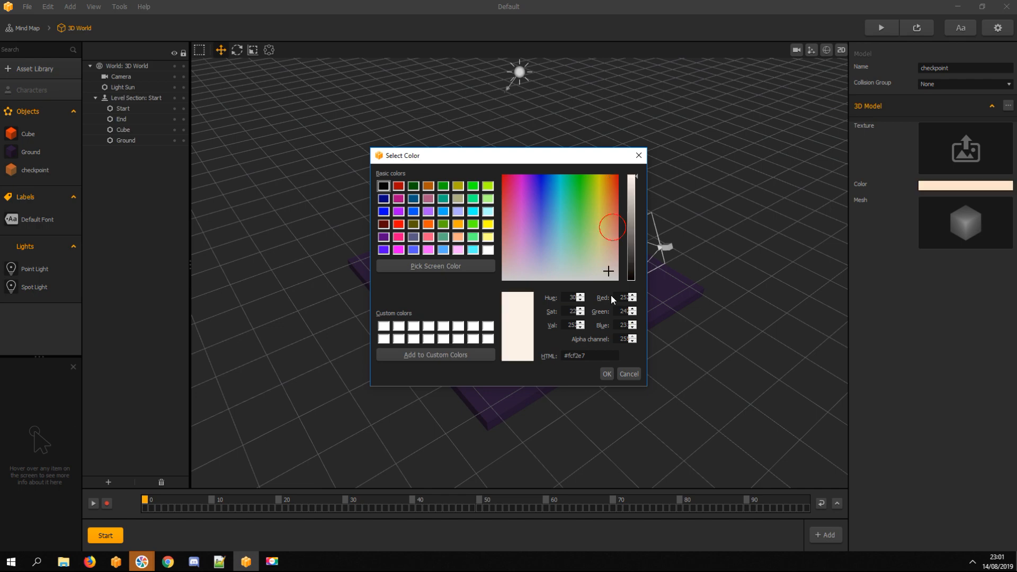
left_click(606, 374)
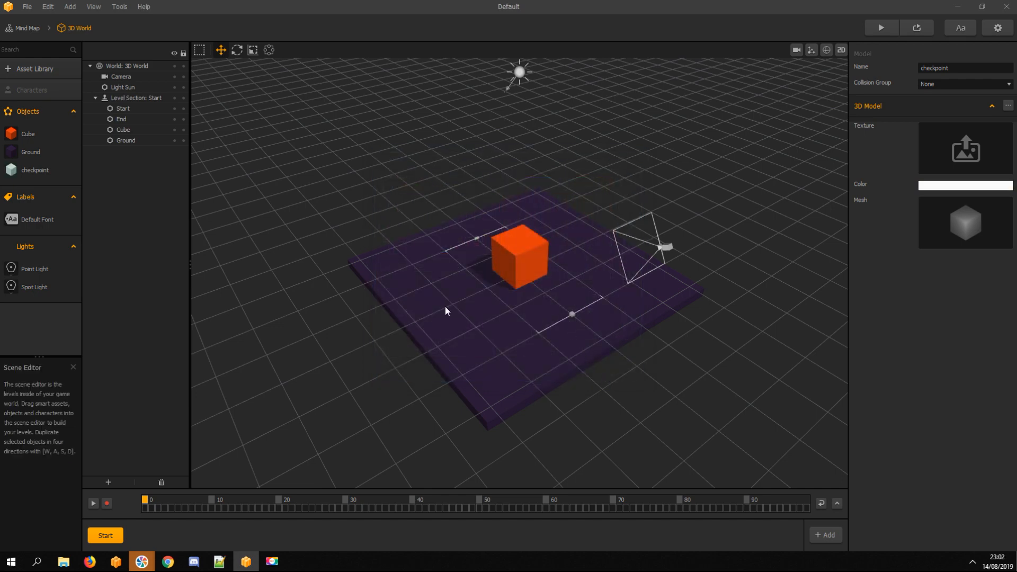
left_click(30, 152)
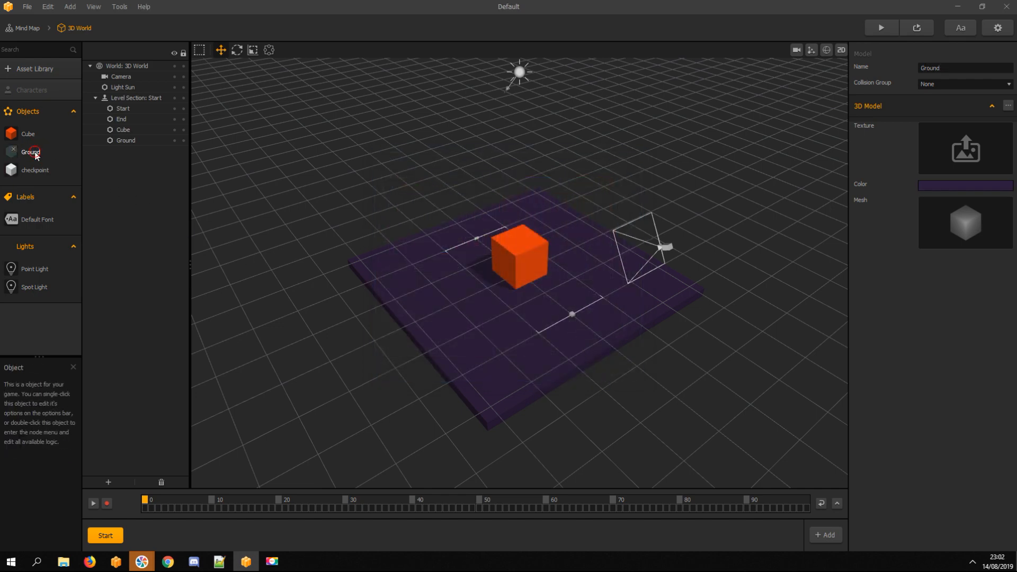
Enable physics on the Ground with a Static type, then return to the 3D World
double_click(30, 152)
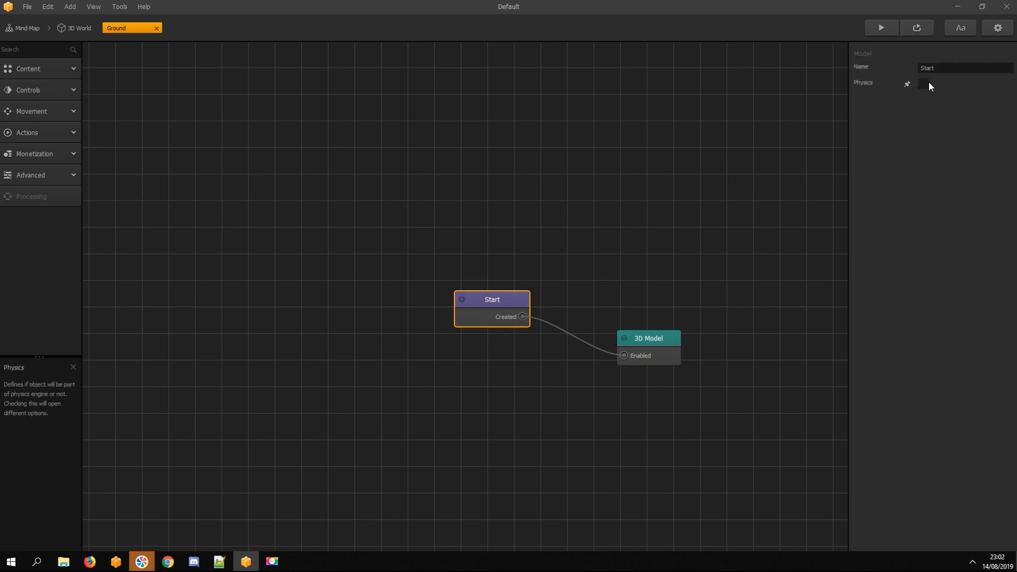
left_click(922, 84)
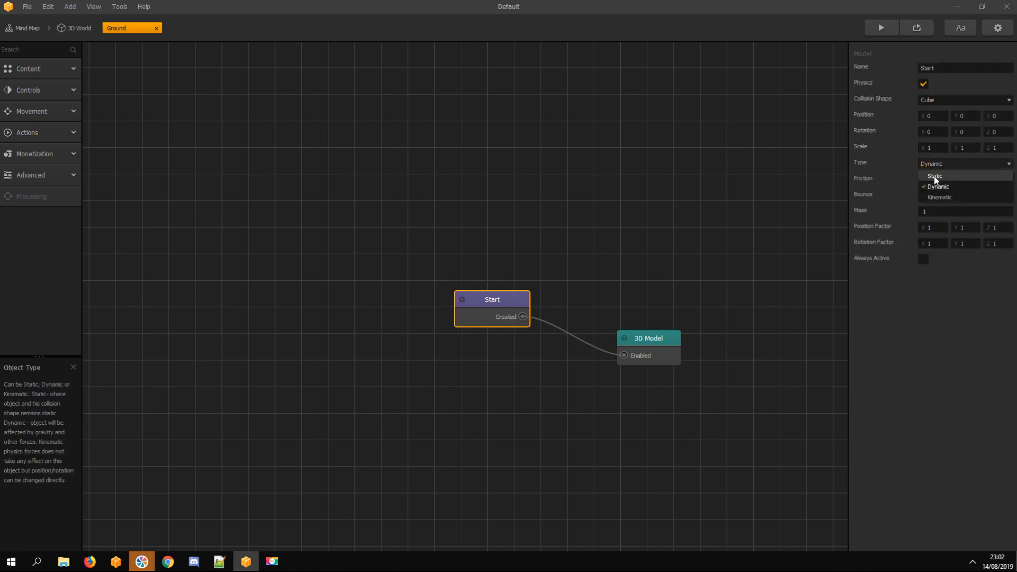
left_click(934, 175)
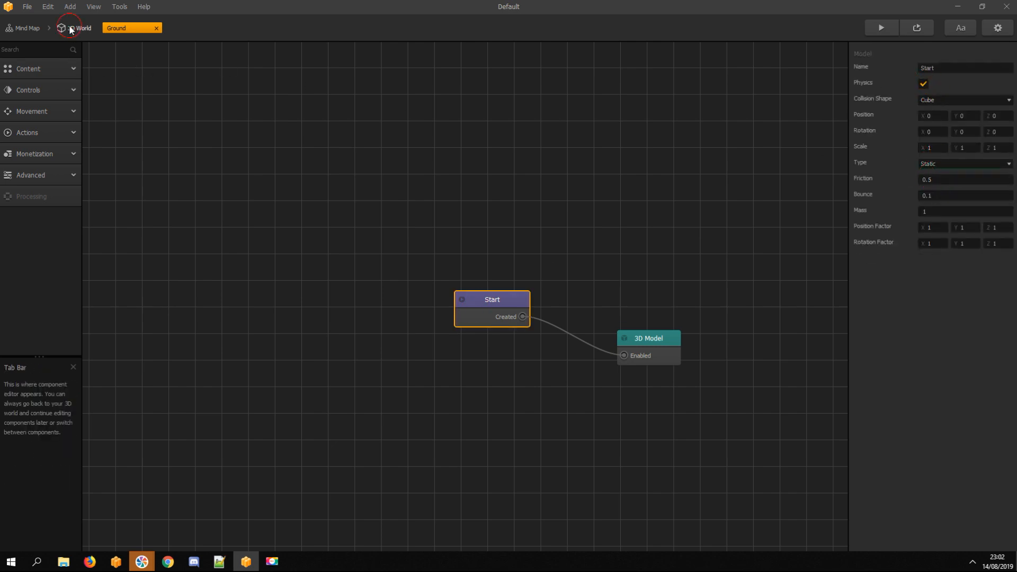
left_click(73, 28)
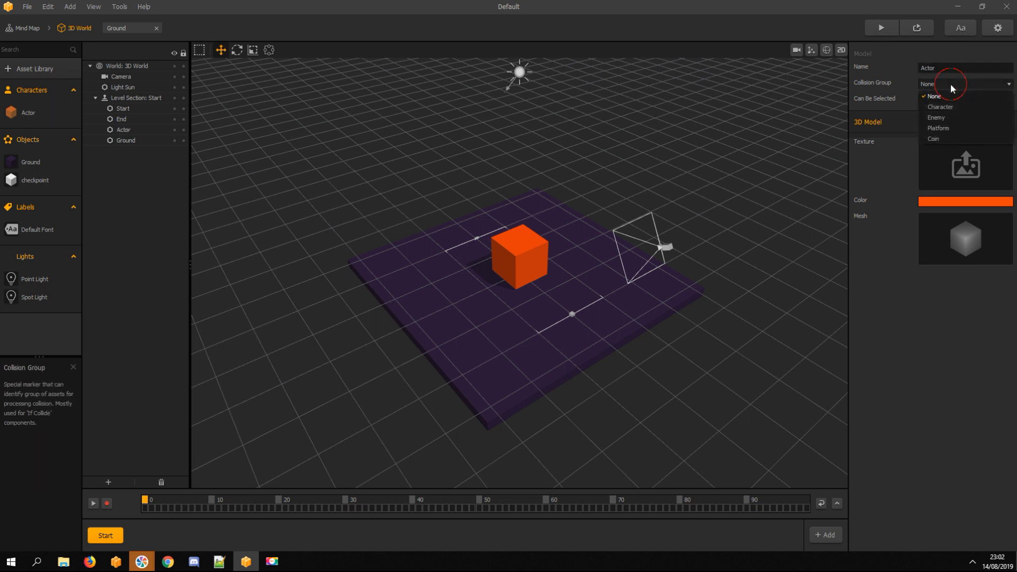
Put the Actor in the Character collision group with physics and a touch-triggered Move node
left_click(939, 106)
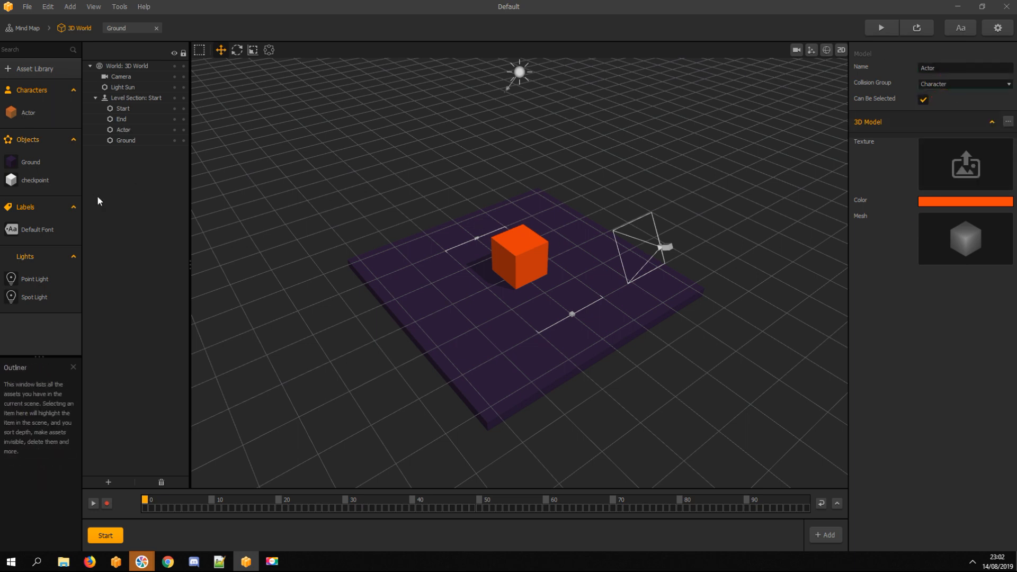
double_click(123, 129)
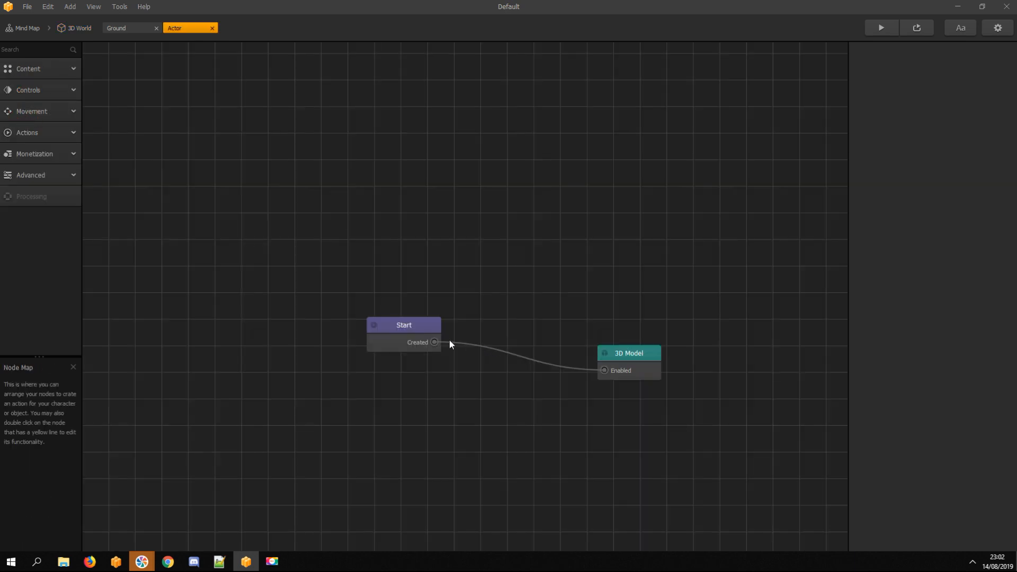
left_click(402, 324)
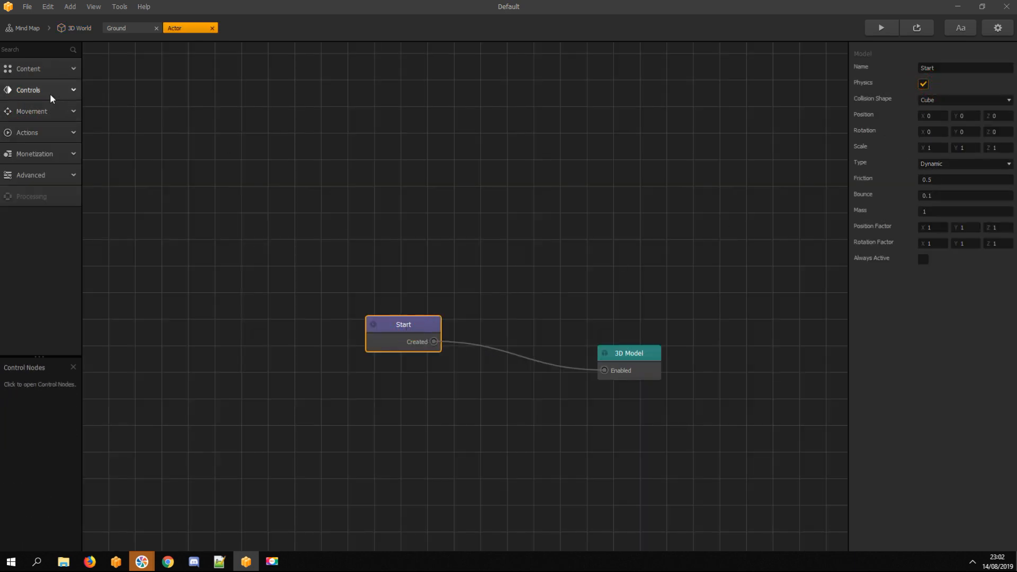
left_click(29, 89)
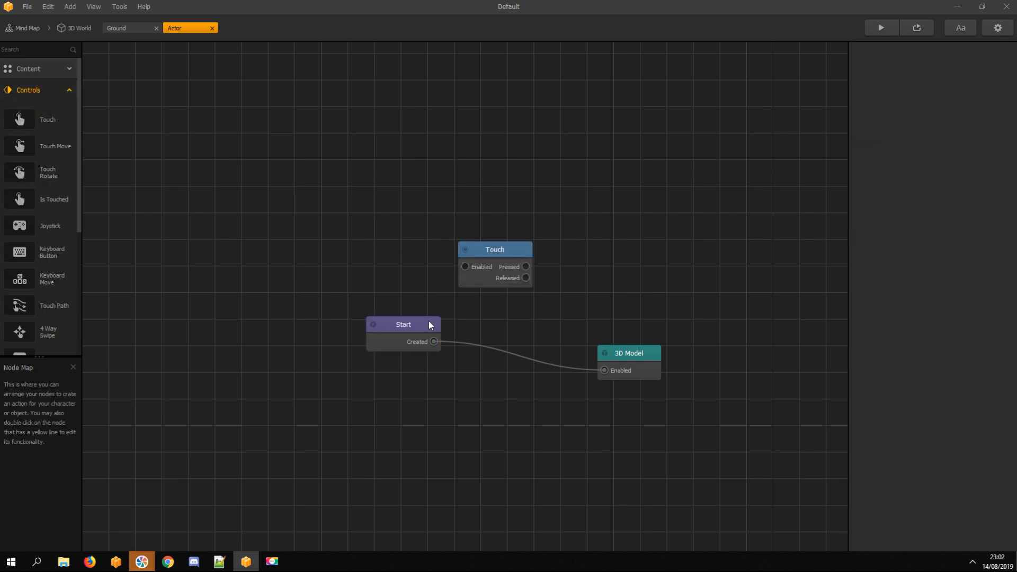
left_click(402, 324)
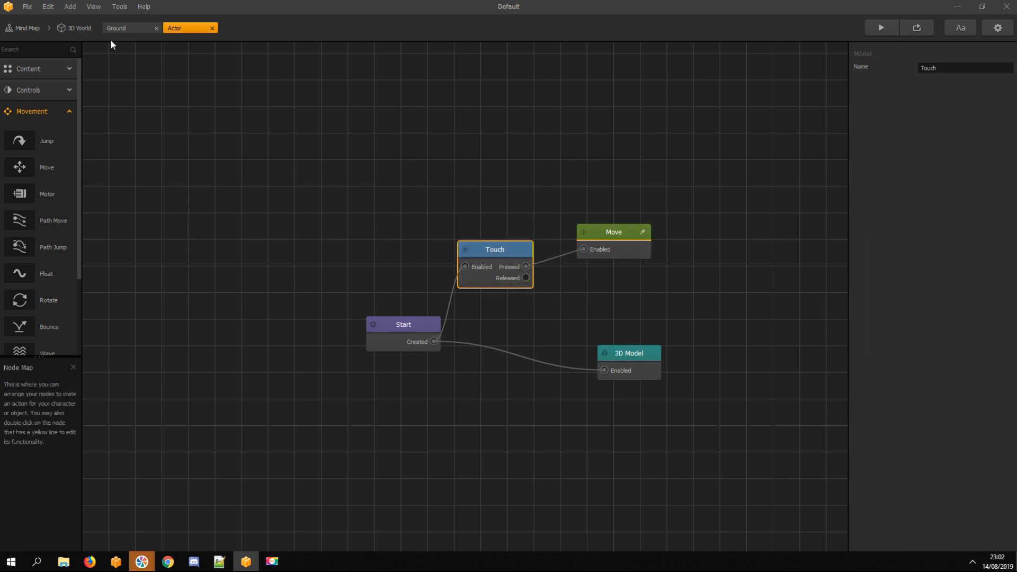
left_click(78, 28)
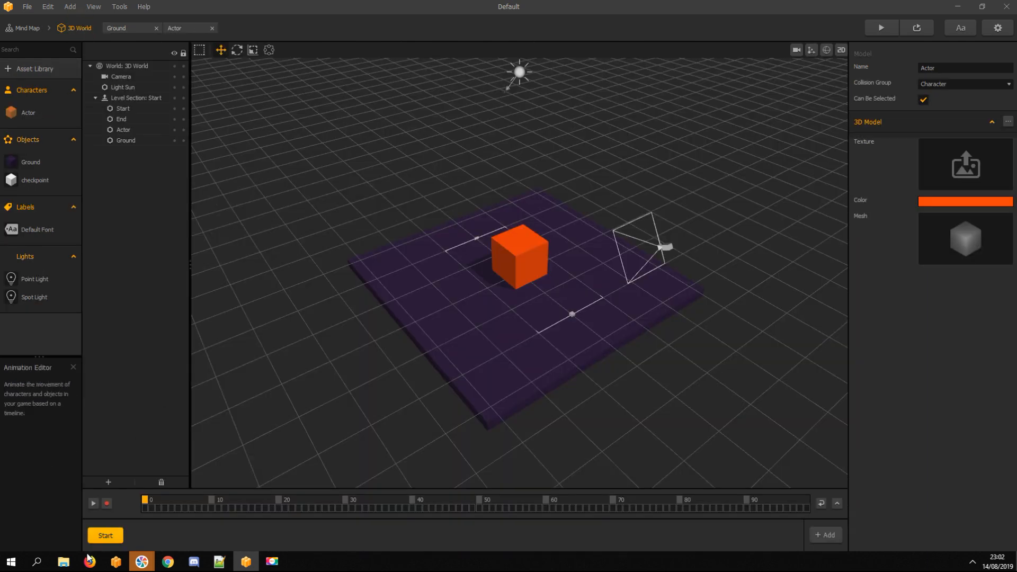
Add level section 4 and extend its End point further along the Z axis
left_click(136, 97)
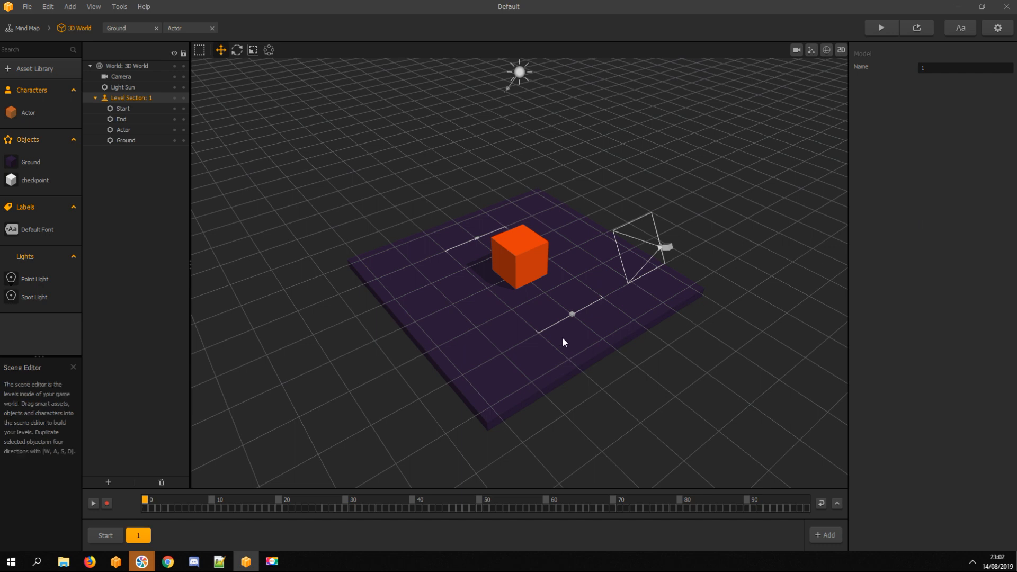
left_click(123, 108)
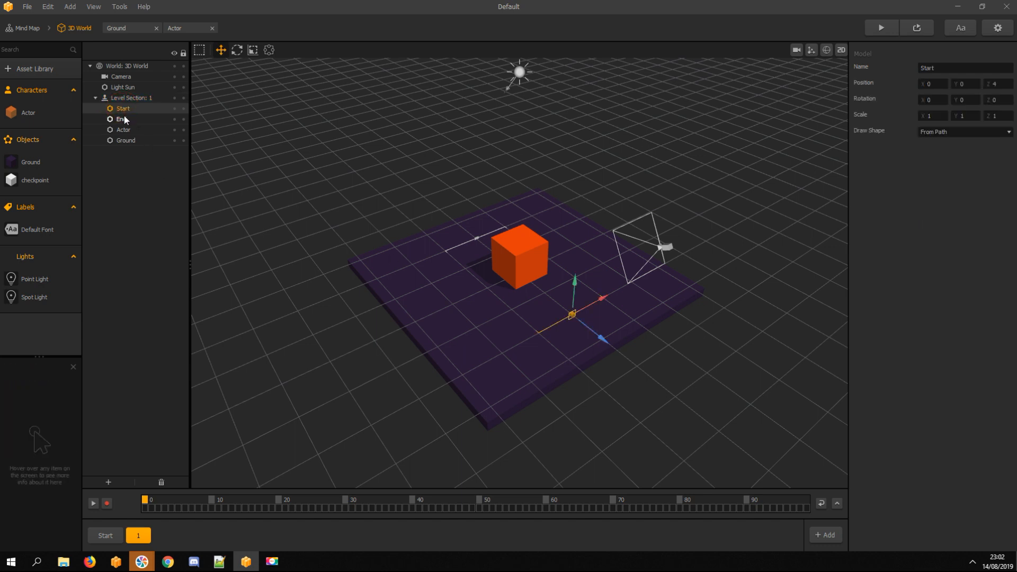
left_click(121, 119)
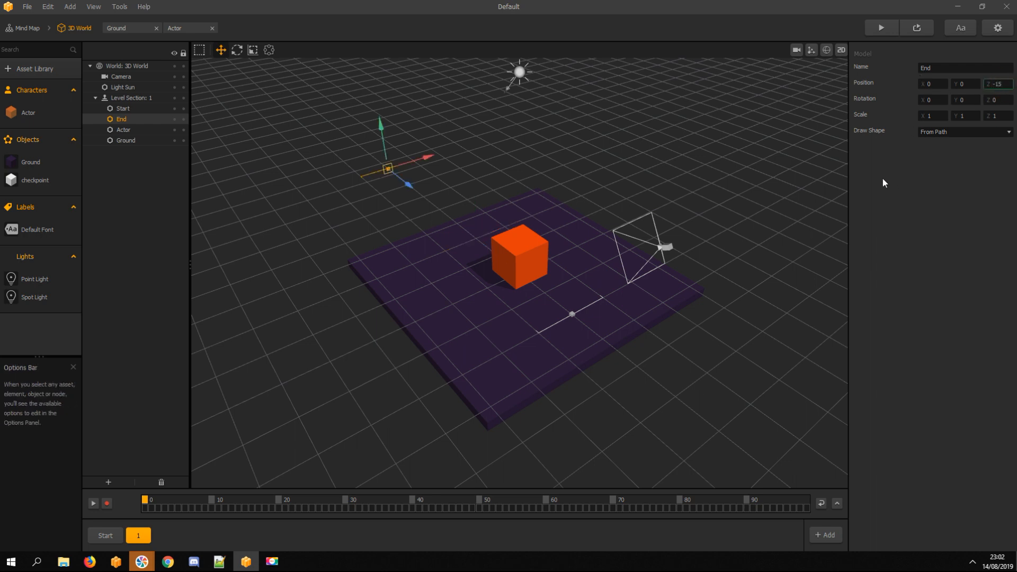
left_click(996, 83)
type("-20")
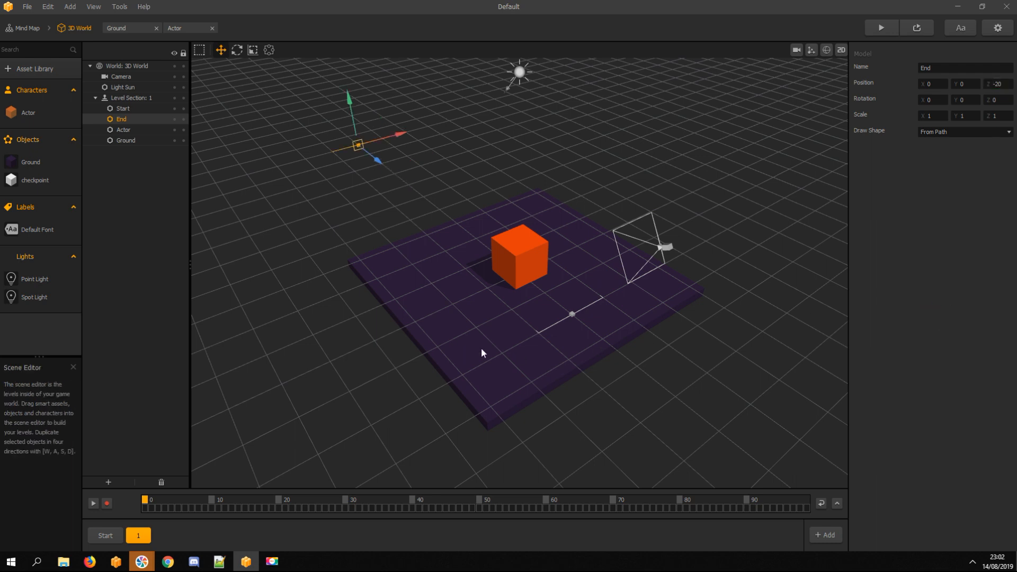
left_click(123, 130)
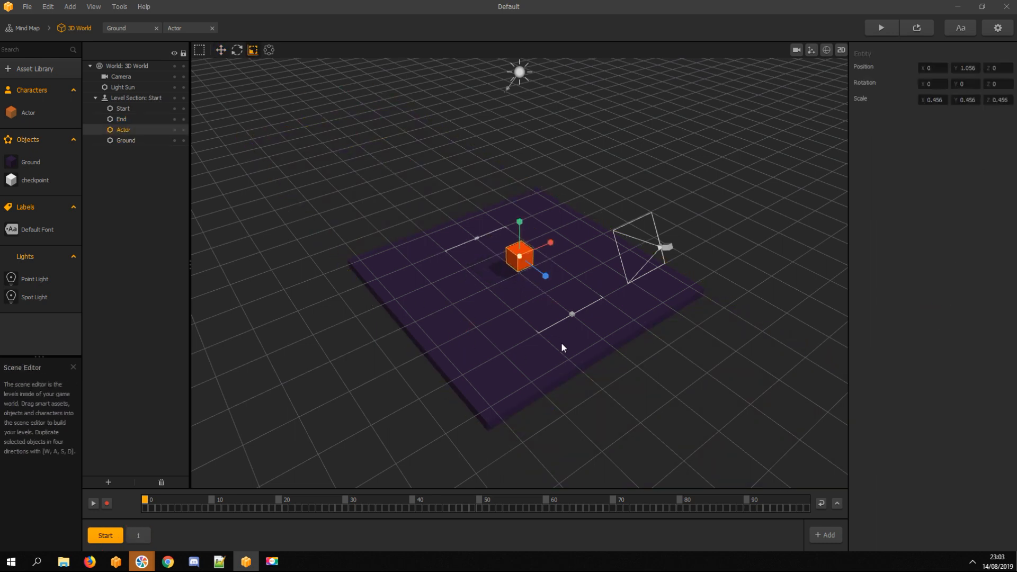
key("space")
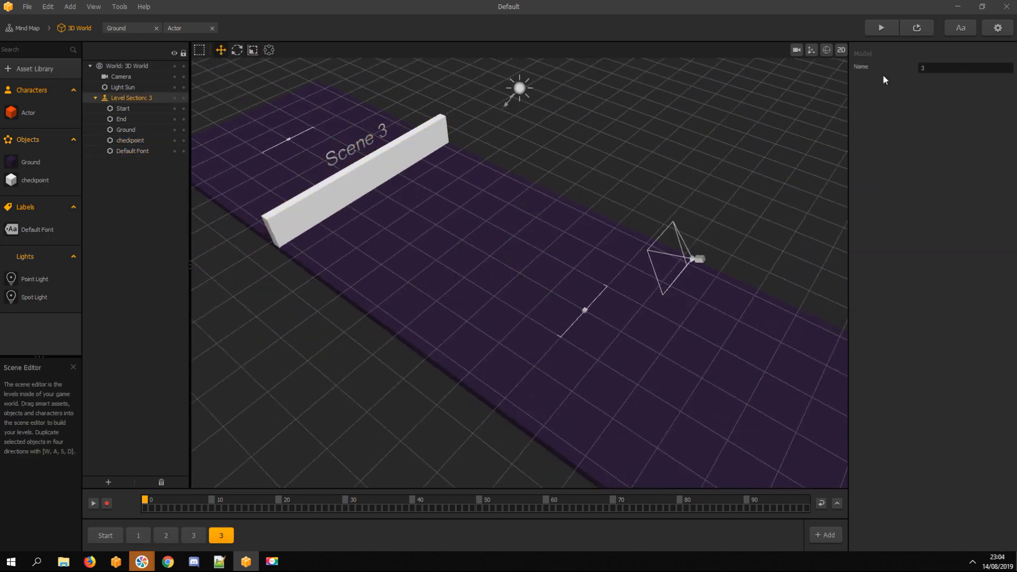
Add level section 5 and bring up the ready-made asset library
left_click(823, 534)
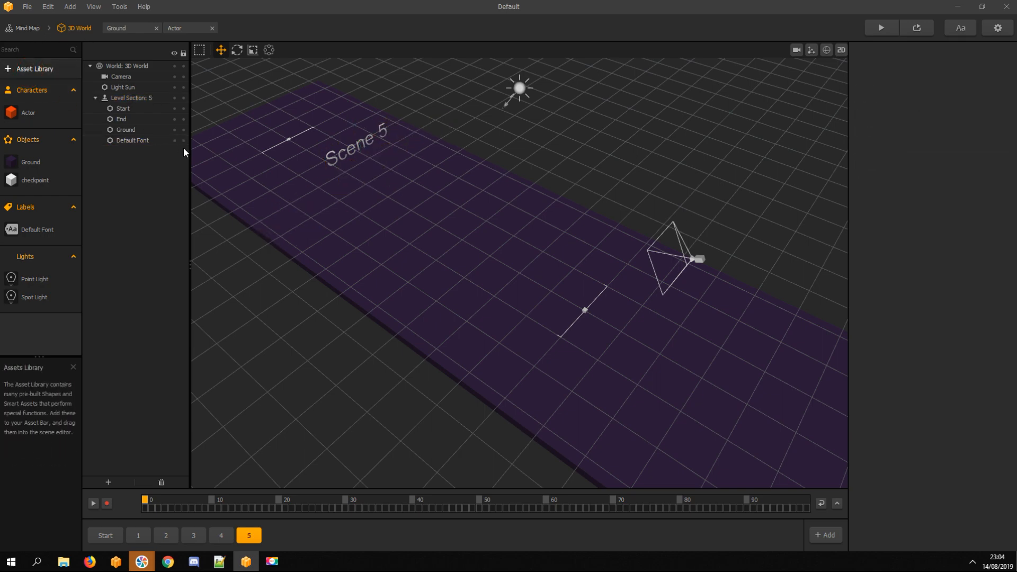
left_click(33, 68)
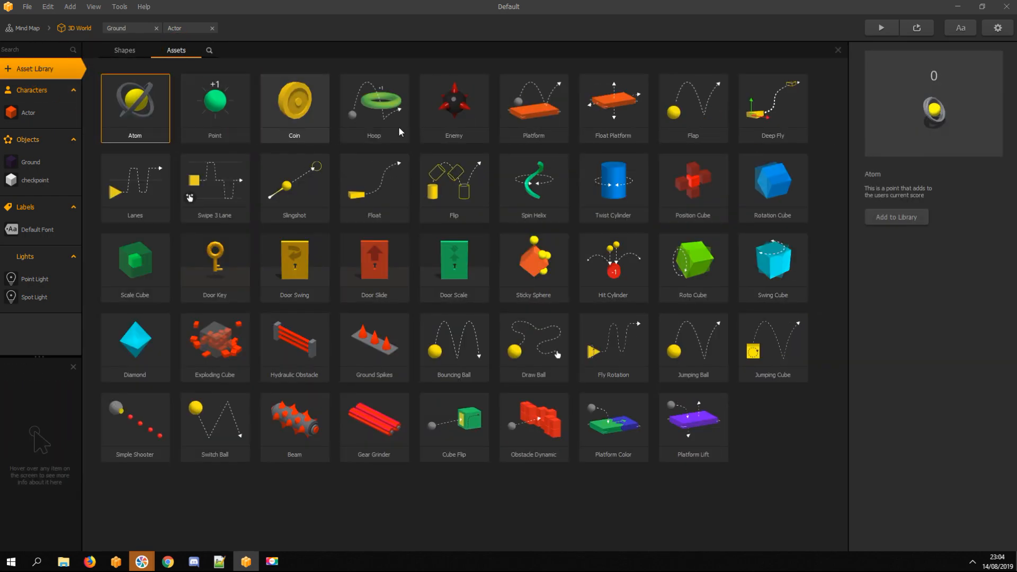
Add the Enemy asset to the library and place it on level section 5
left_click(454, 107)
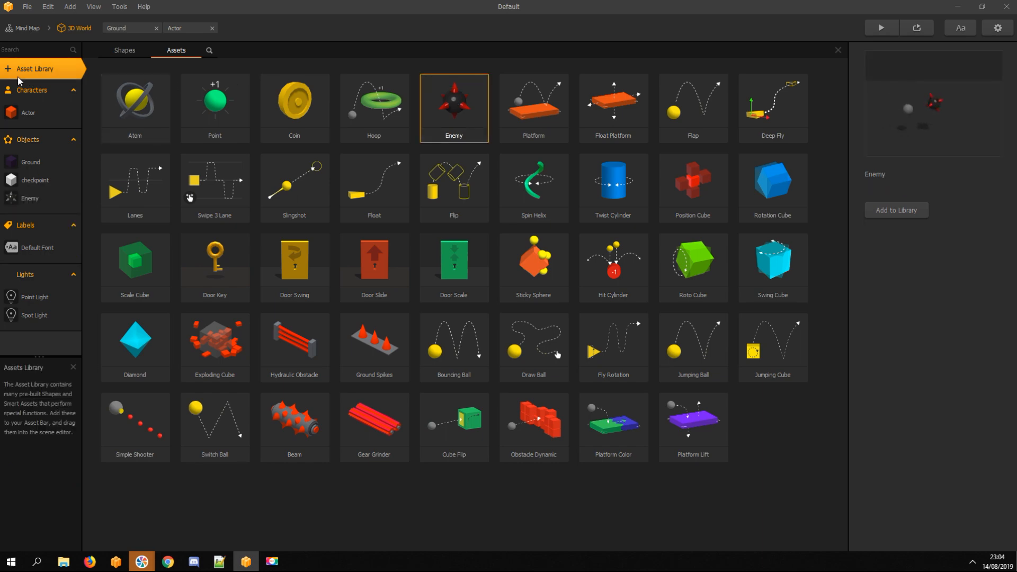
left_click(79, 28)
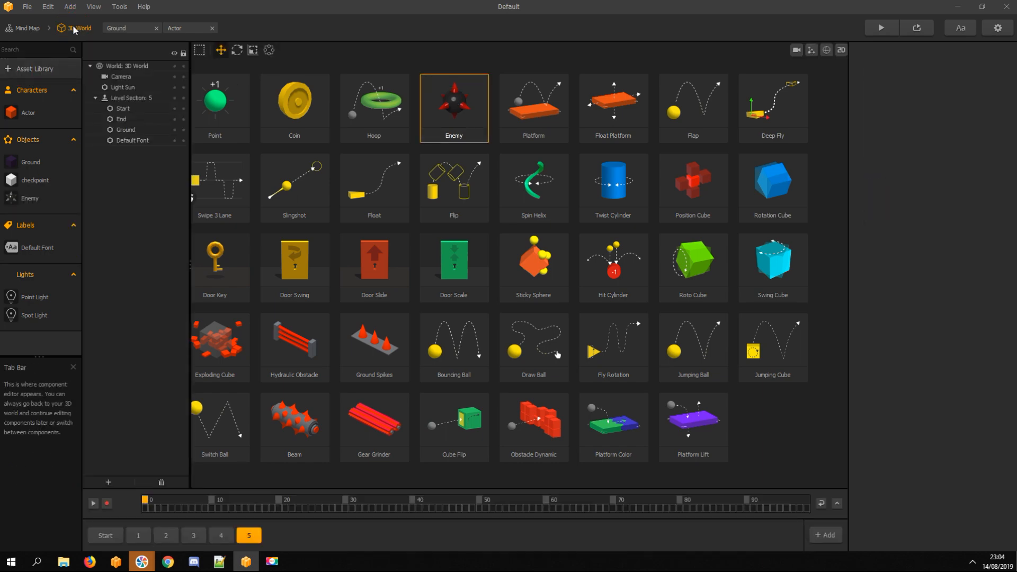
left_click(79, 27)
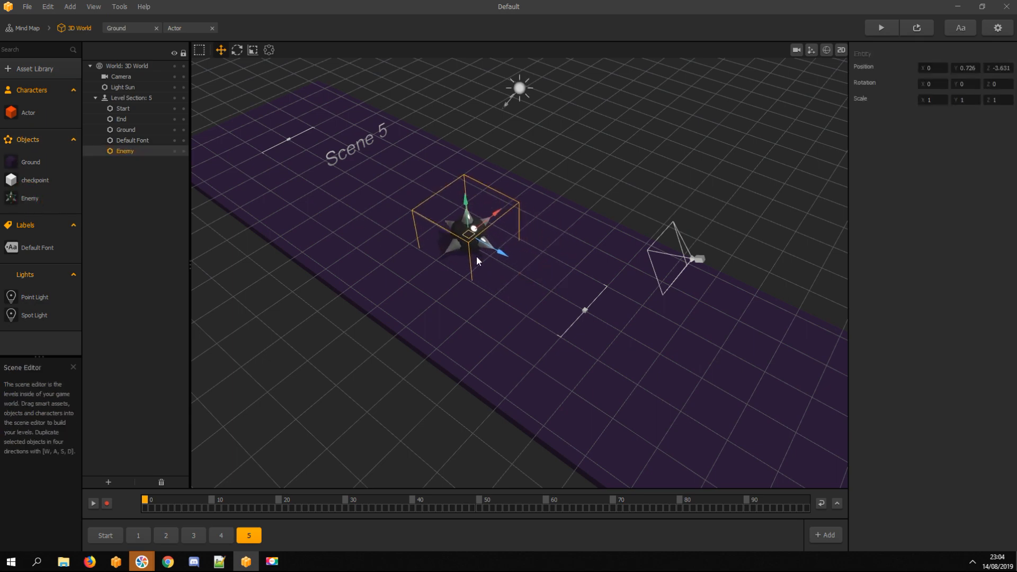
key("space")
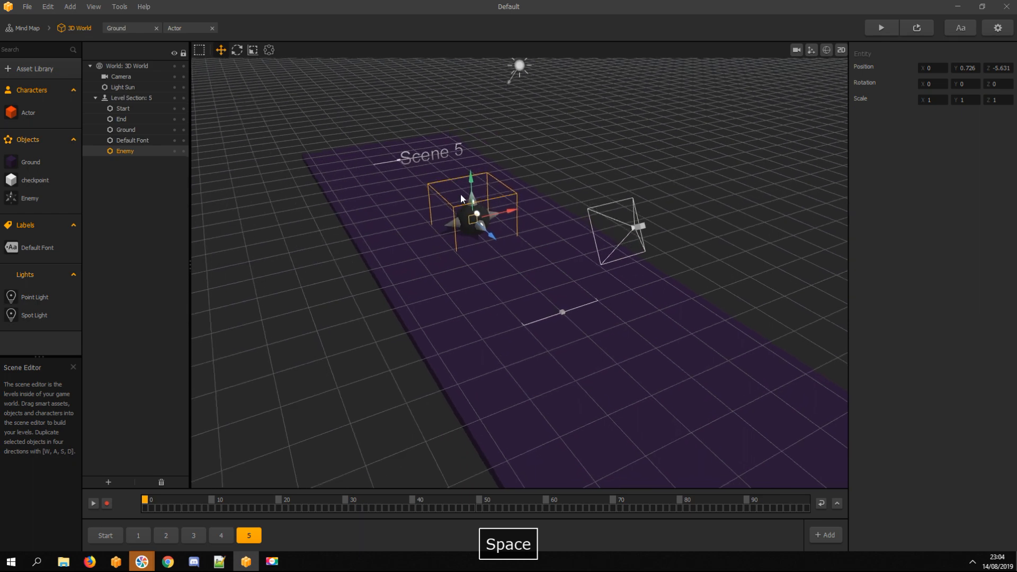
left_click(28, 113)
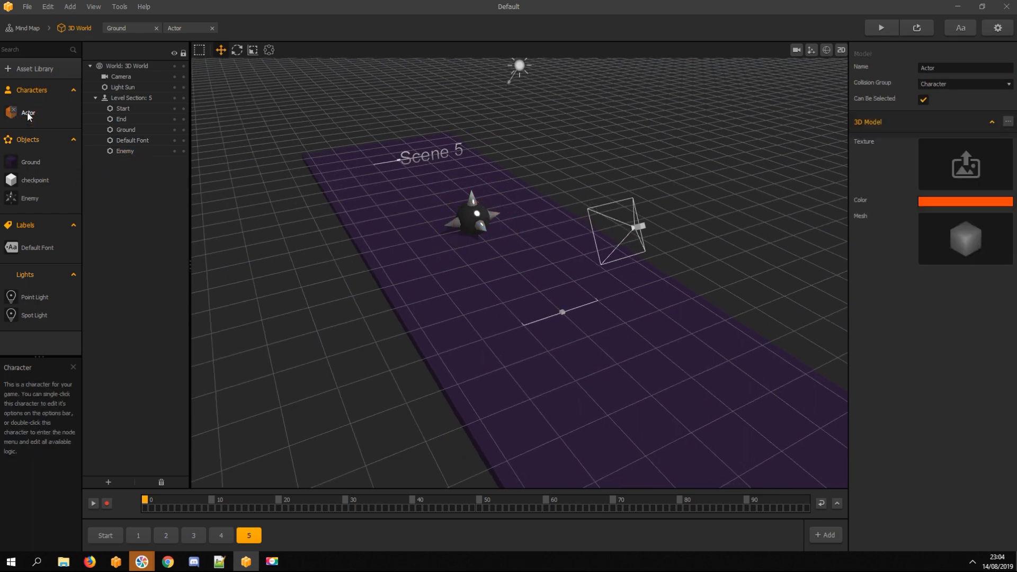
Wire an If Collide node on Enemy from the Actor's Start to a Game Over event
double_click(28, 112)
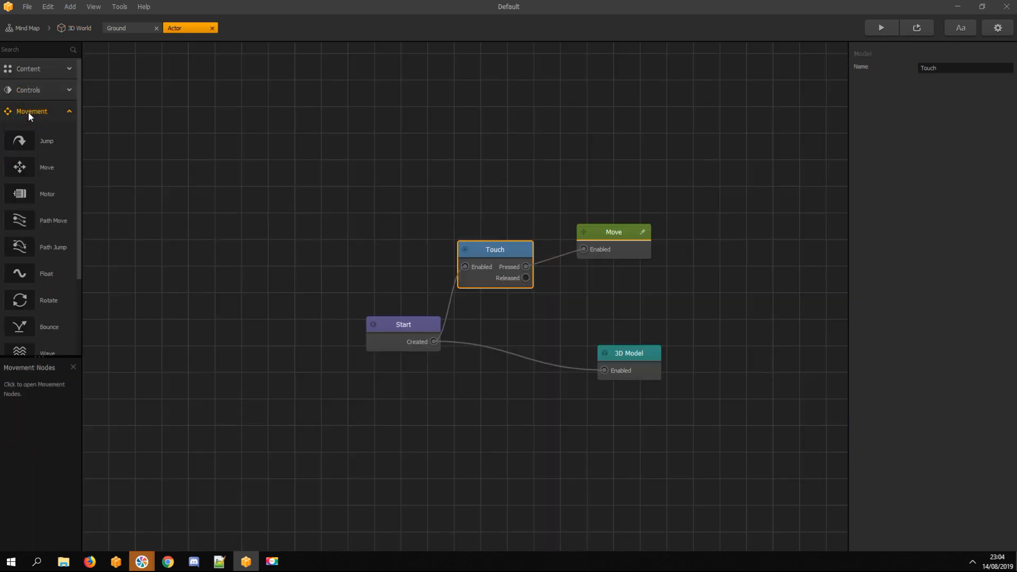
mouse_move(40, 119)
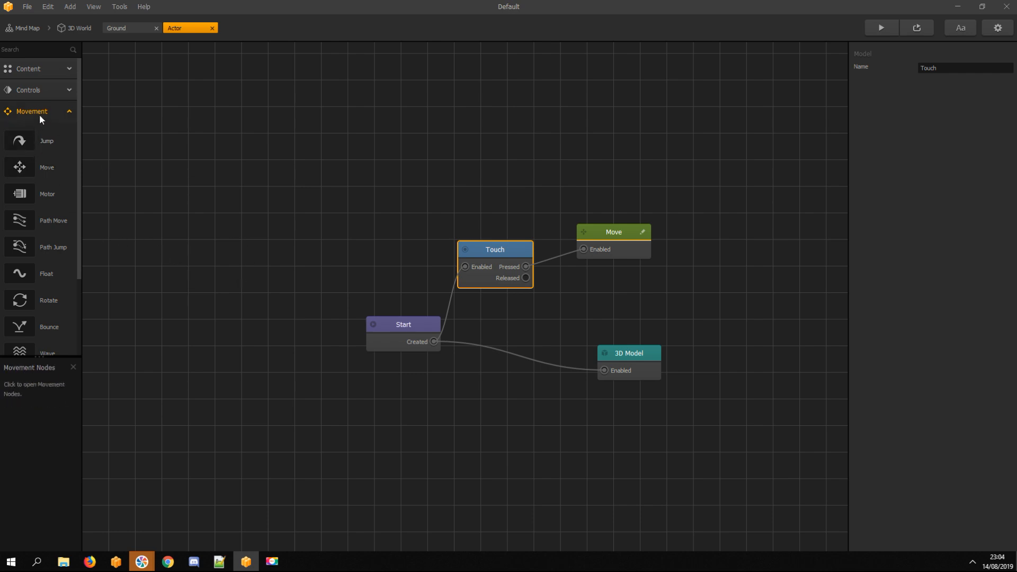
left_click(29, 132)
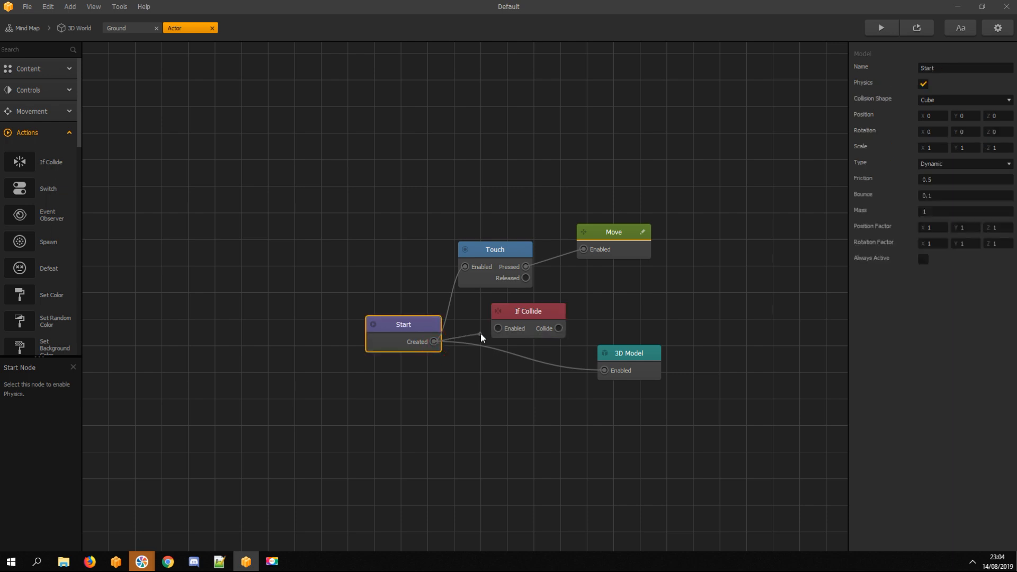
left_click(964, 147)
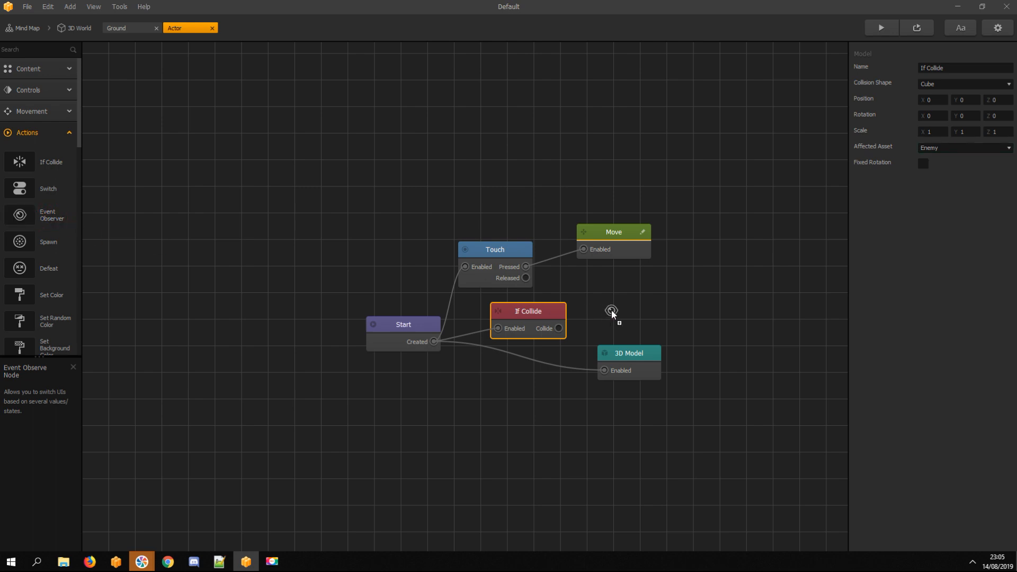
left_click(610, 310)
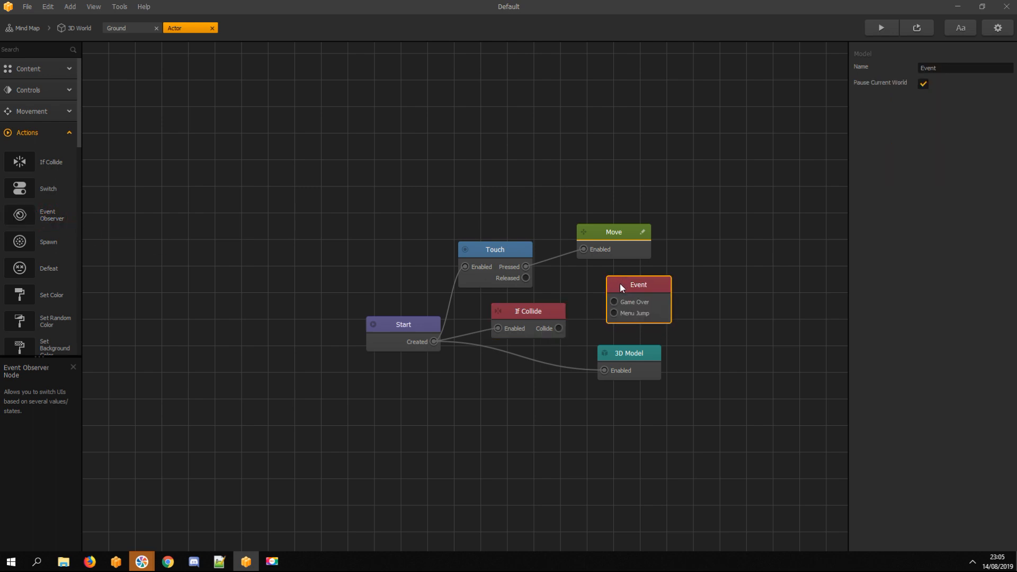
left_click(527, 310)
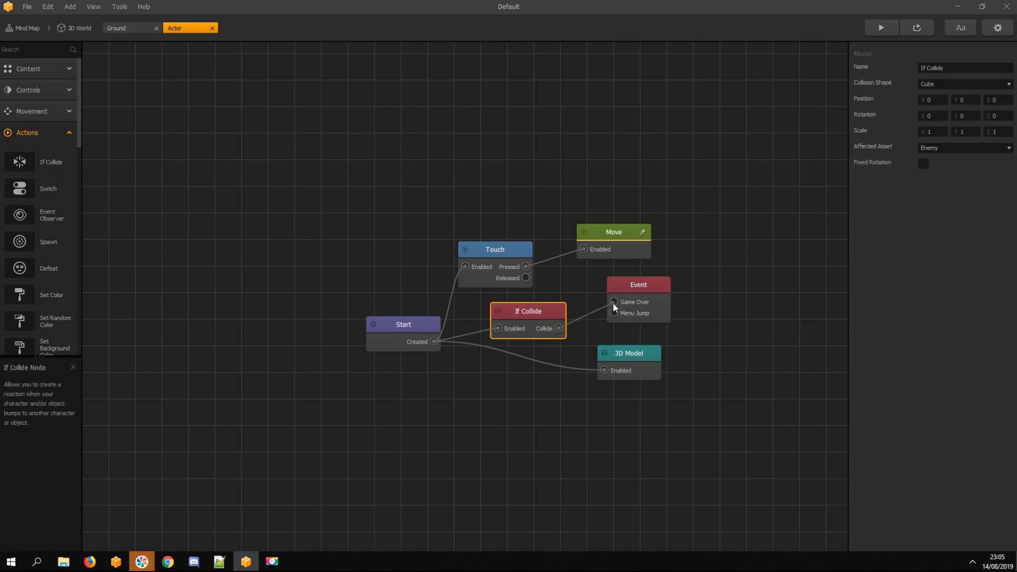
left_click(638, 284)
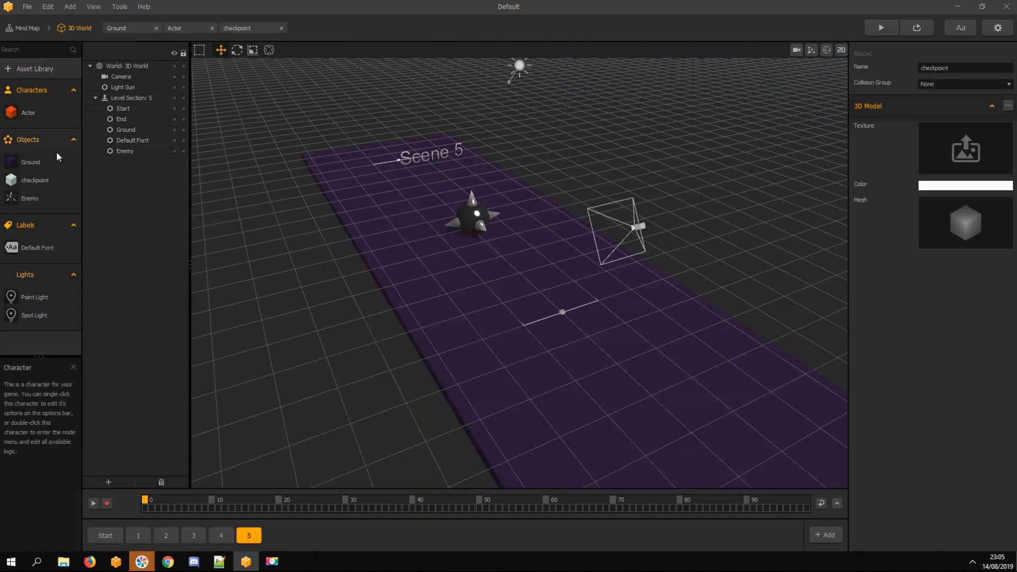
Link the 3D World to a new Game over UI whose Game Over event leads to a Checkpoint UI
left_click(26, 27)
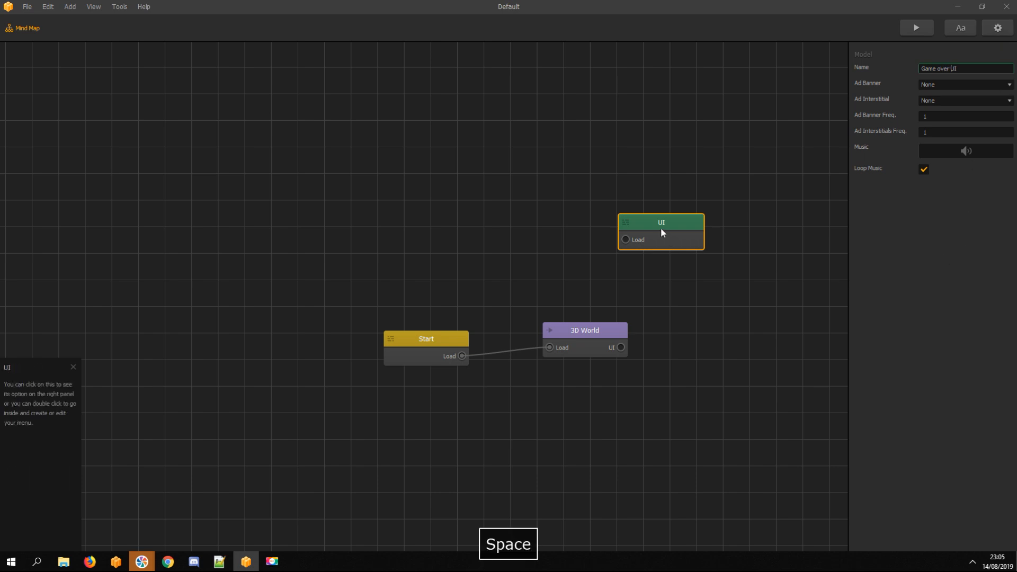
left_click(583, 331)
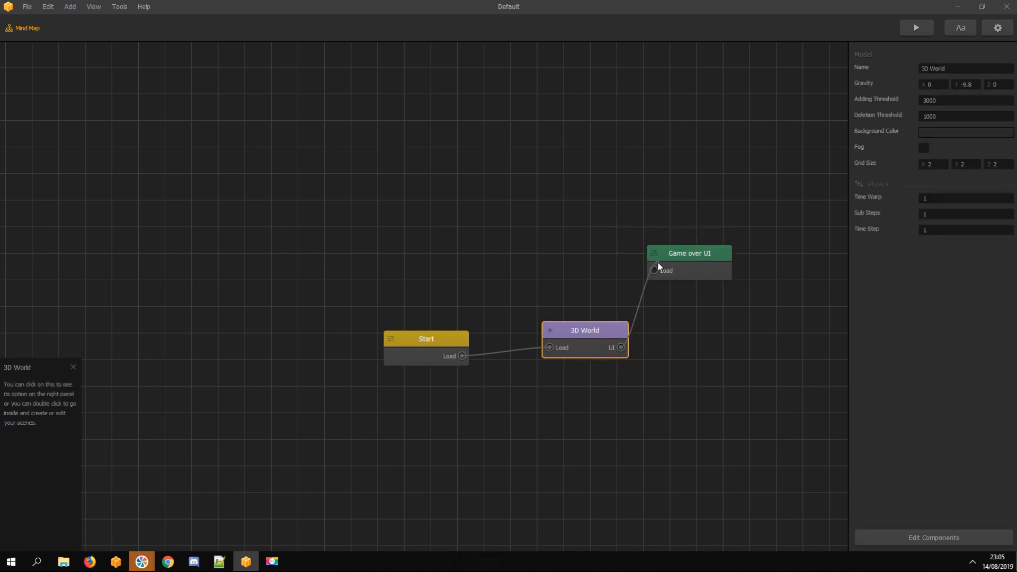
double_click(690, 253)
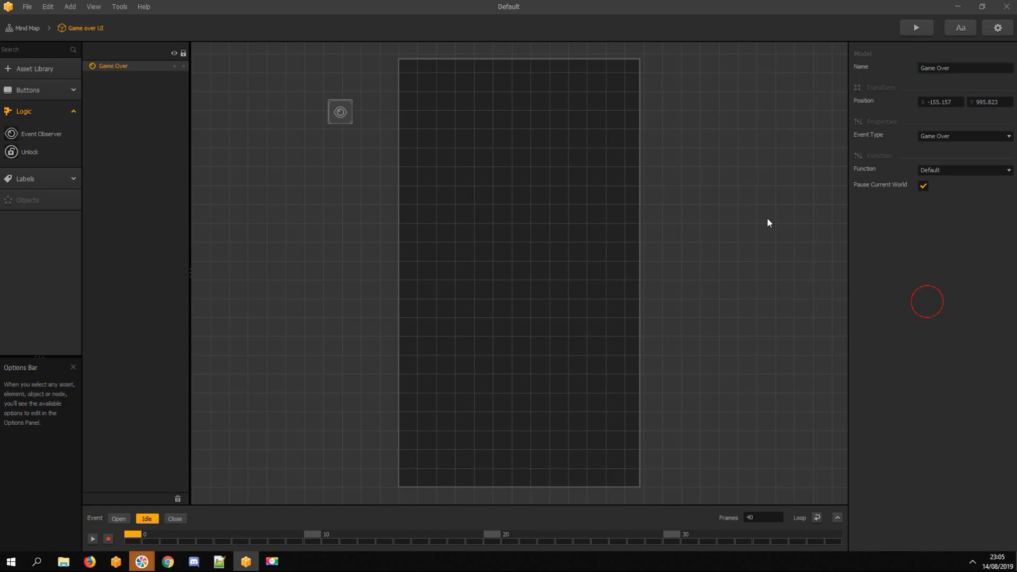
left_click(26, 27)
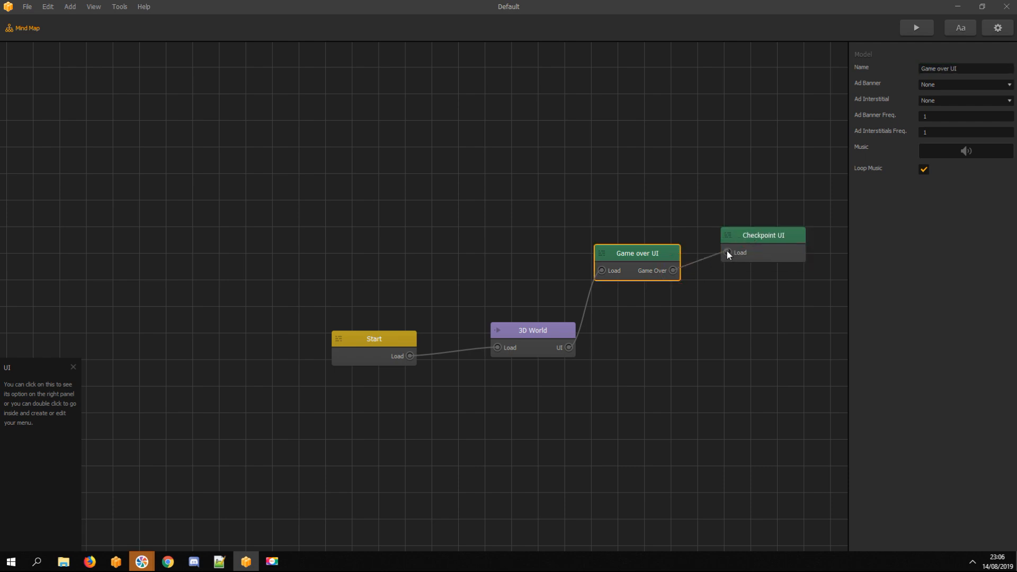
Place a button in the Checkpoint UI whose Touch and AABB check logic loads the saved checkpoint
double_click(761, 235)
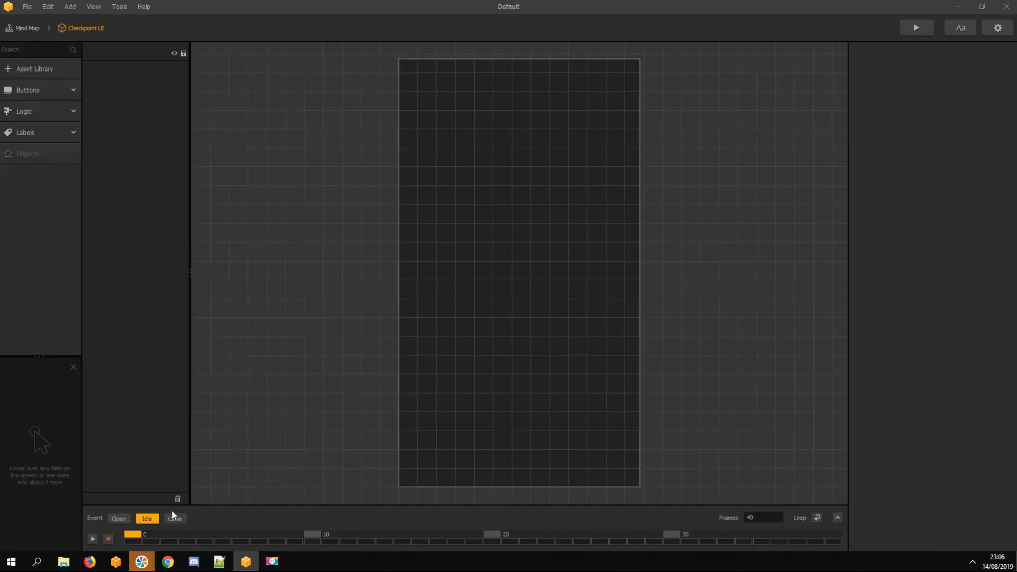
left_click(63, 562)
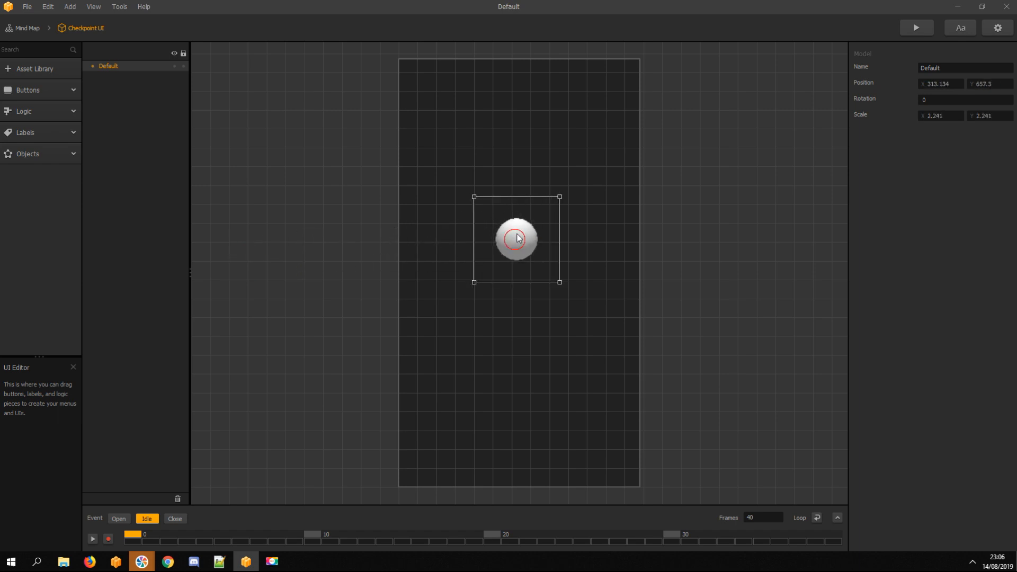
left_click(27, 154)
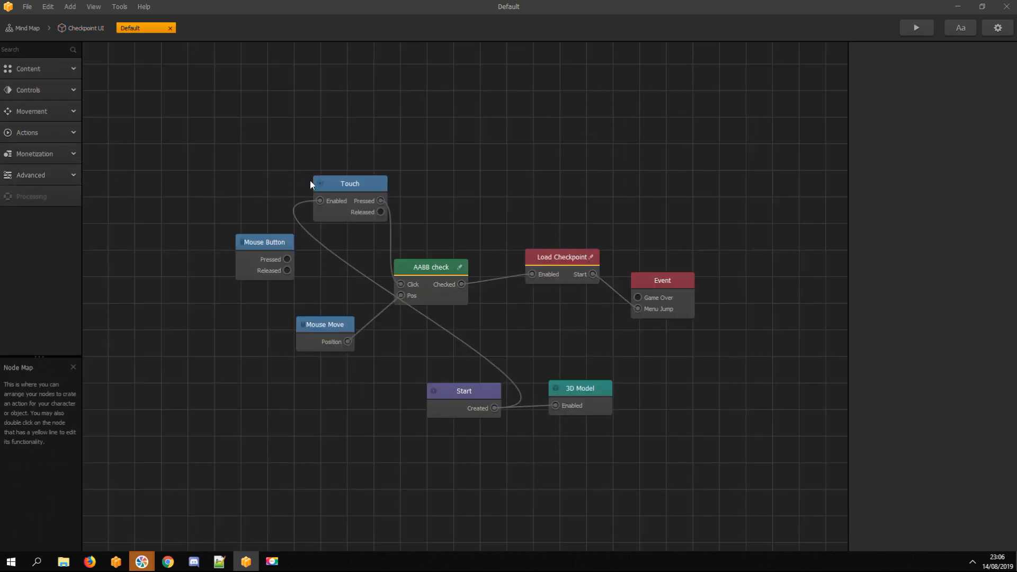
left_click(348, 183)
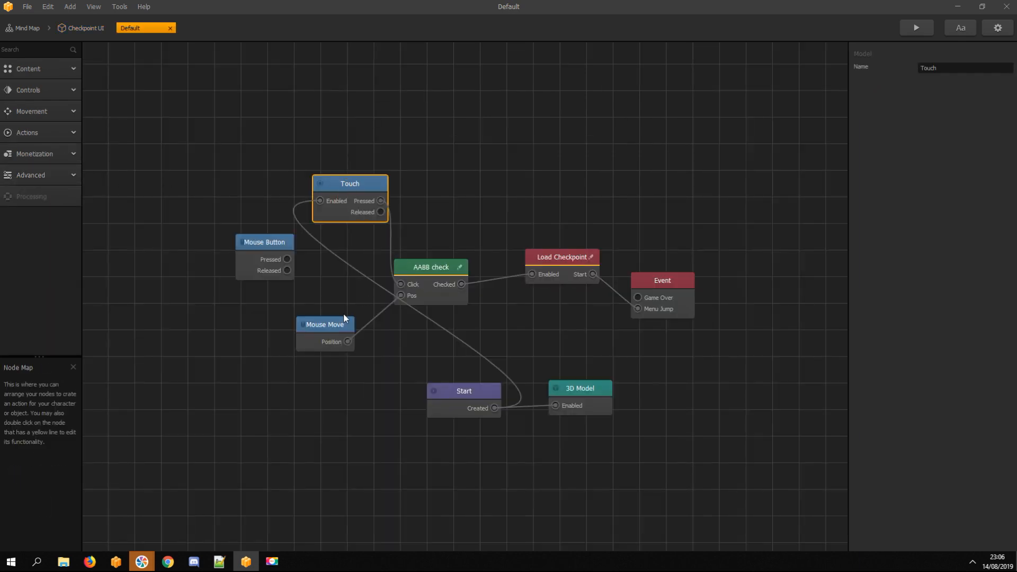
left_click(430, 267)
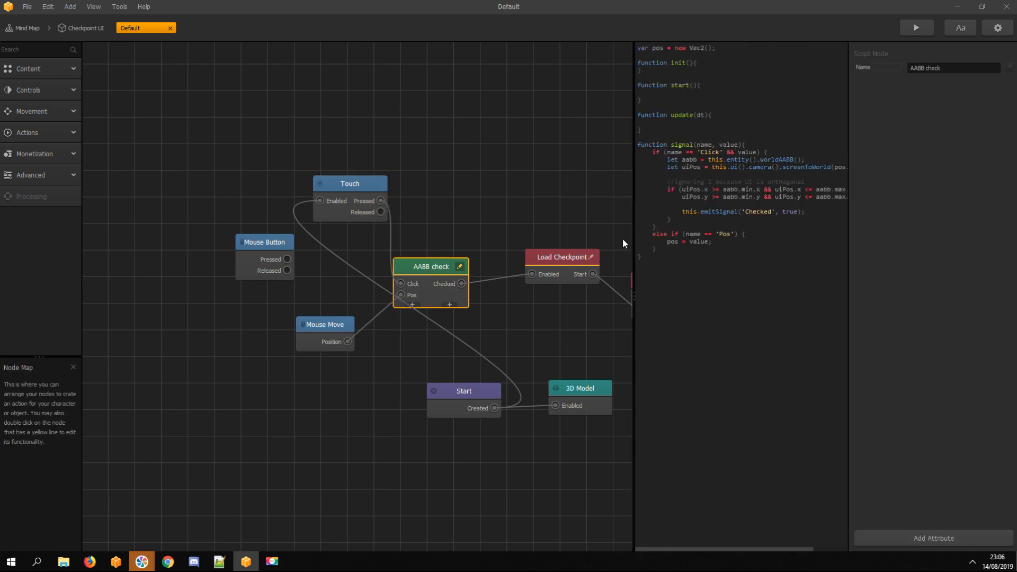
left_click(562, 255)
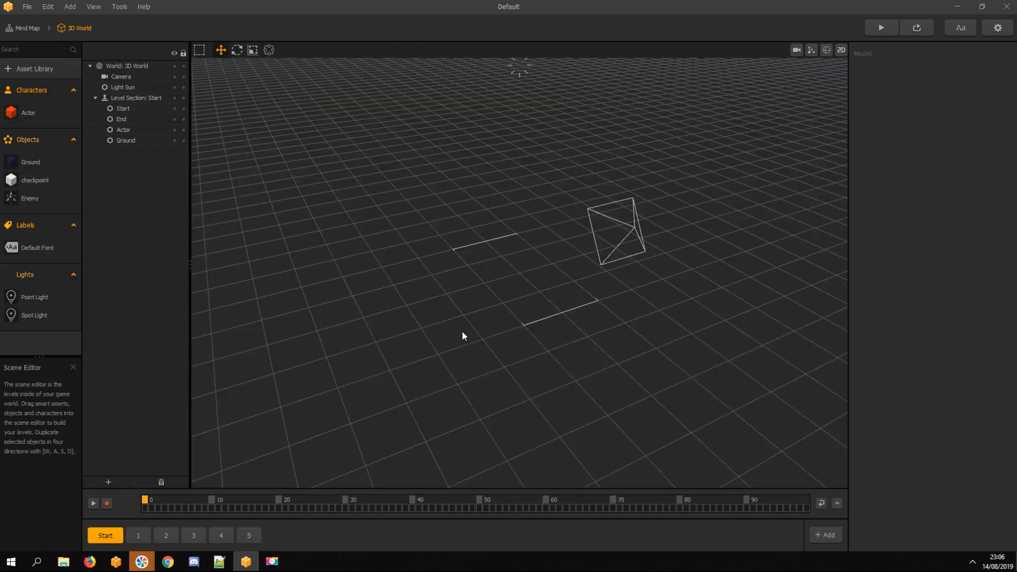
Drag a Checkpoint Loader node into the 3D World's component logic and return to the scene
left_click(127, 65)
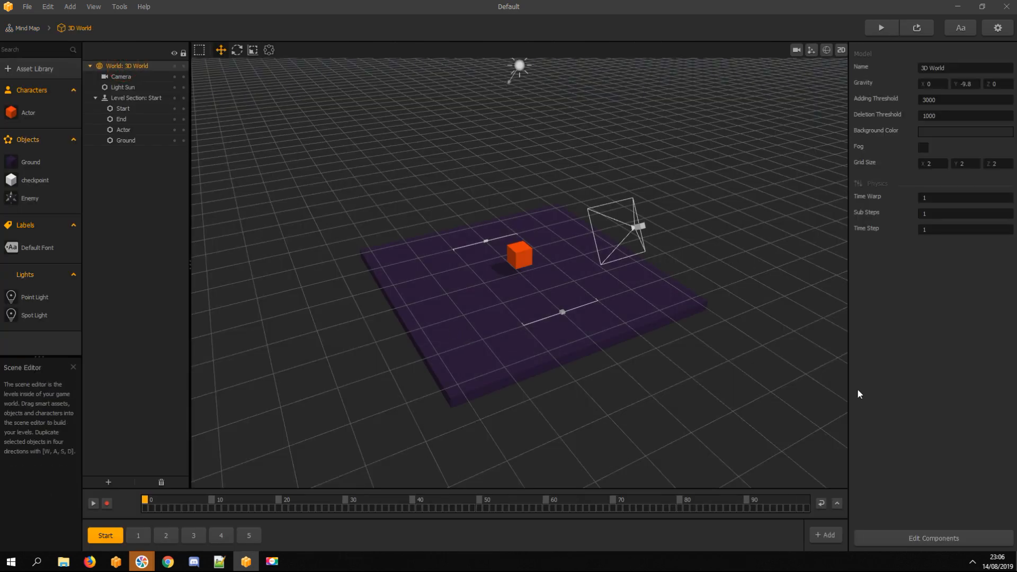
left_click(133, 28)
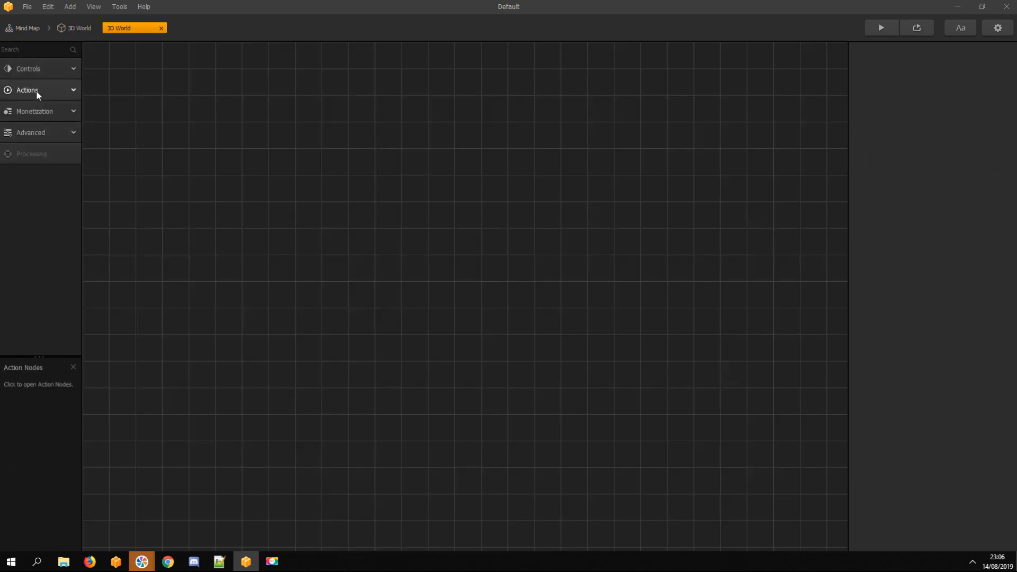
left_click(27, 89)
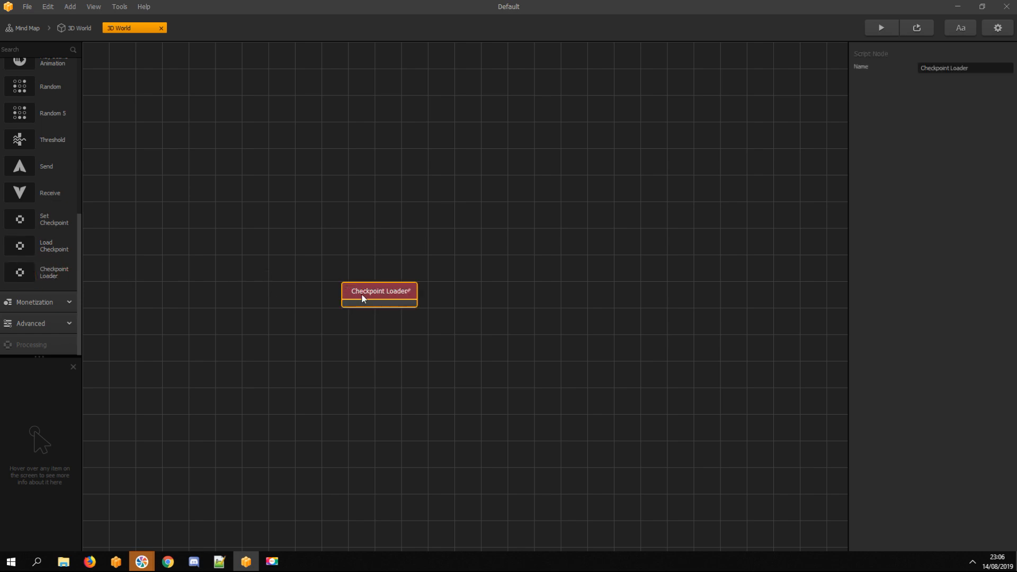
left_click(77, 27)
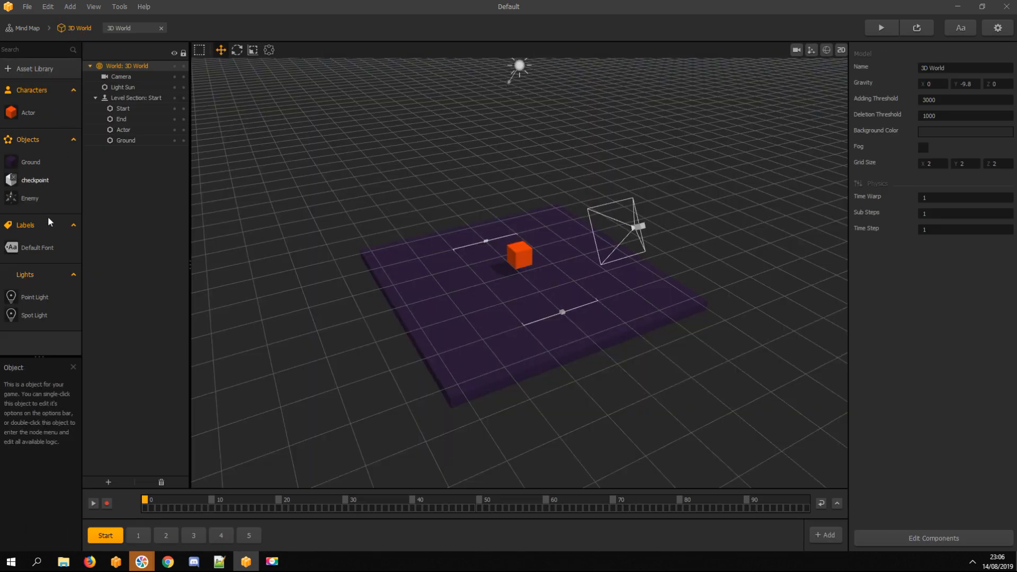
Wire the checkpoint's Start to an If Collide (Character) node feeding a Set Checkpoint node
double_click(34, 180)
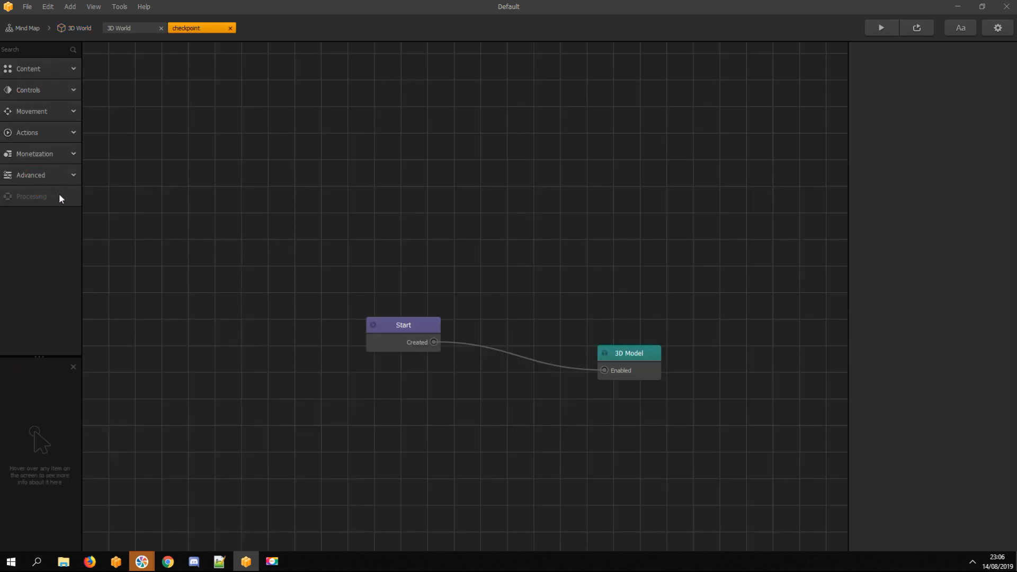
left_click(27, 133)
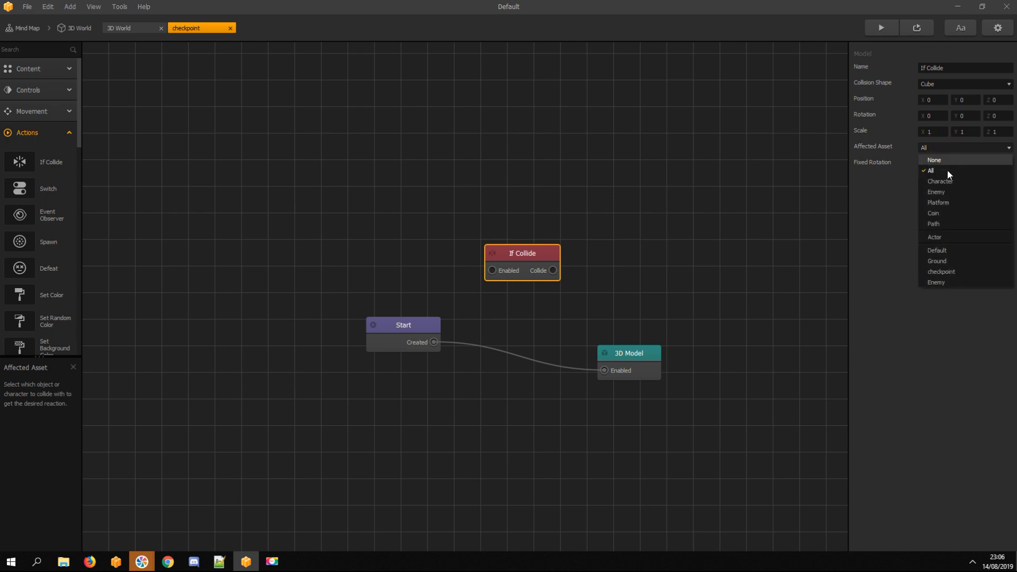
left_click(403, 325)
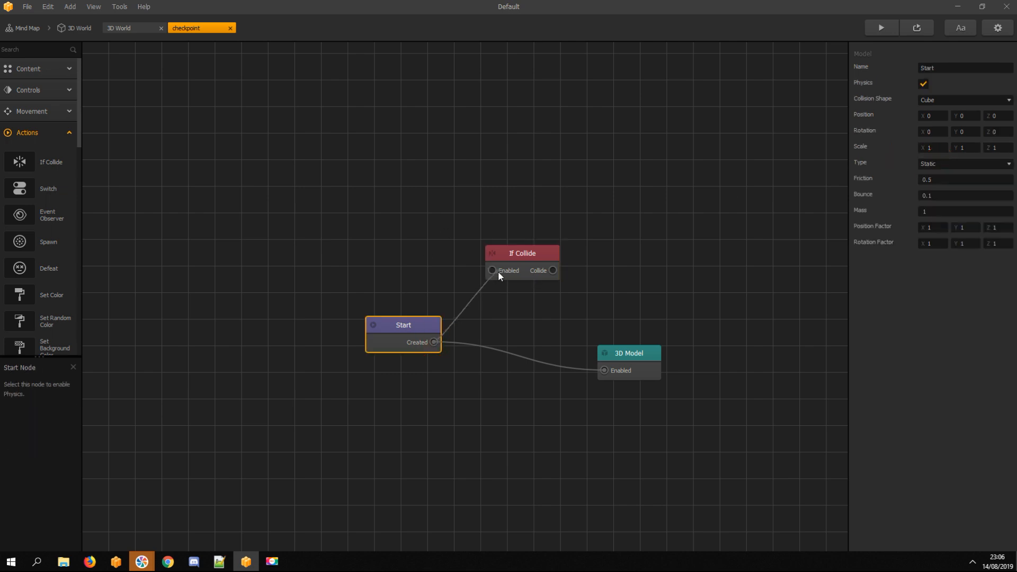
scroll("down", 3)
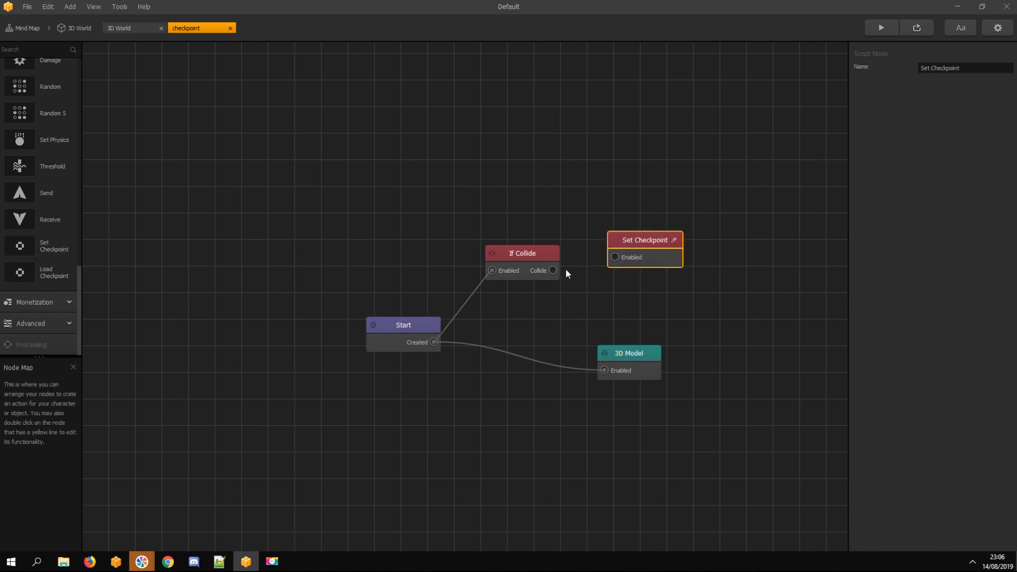
left_click(521, 253)
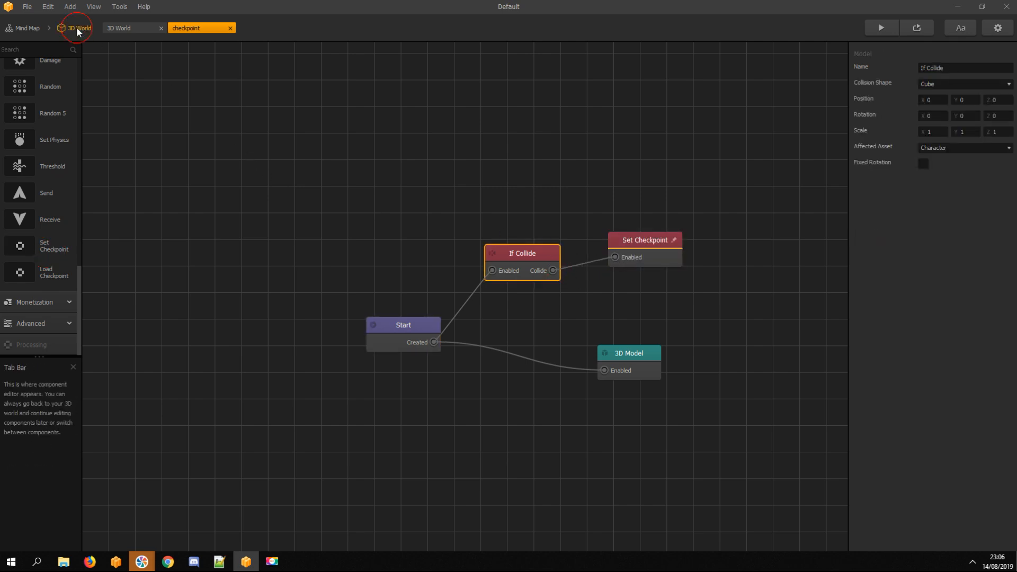
left_click(78, 27)
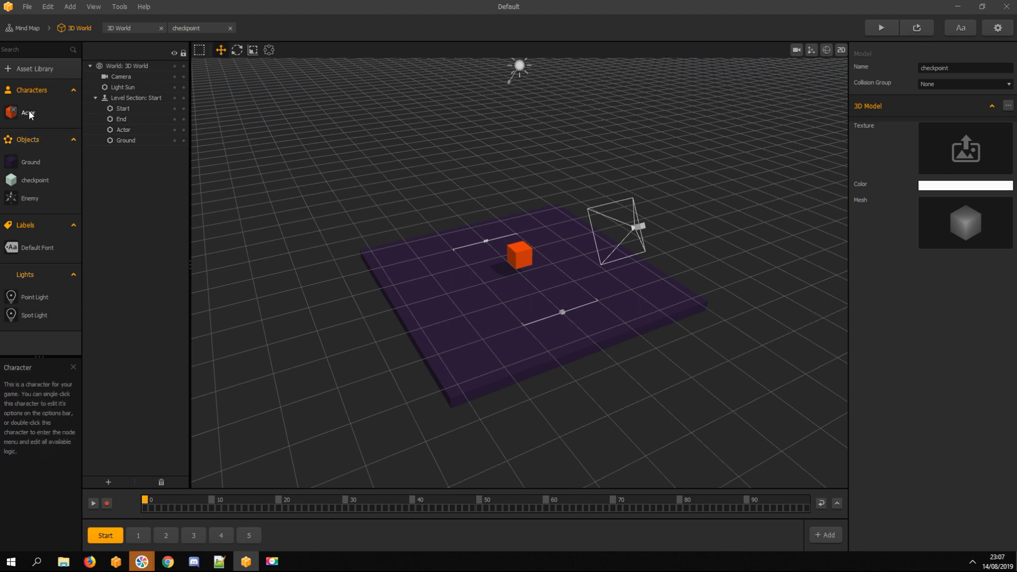
In the Mind Map, wire the Checkpoint UI Event output to the 3D World's Load input
left_click(26, 28)
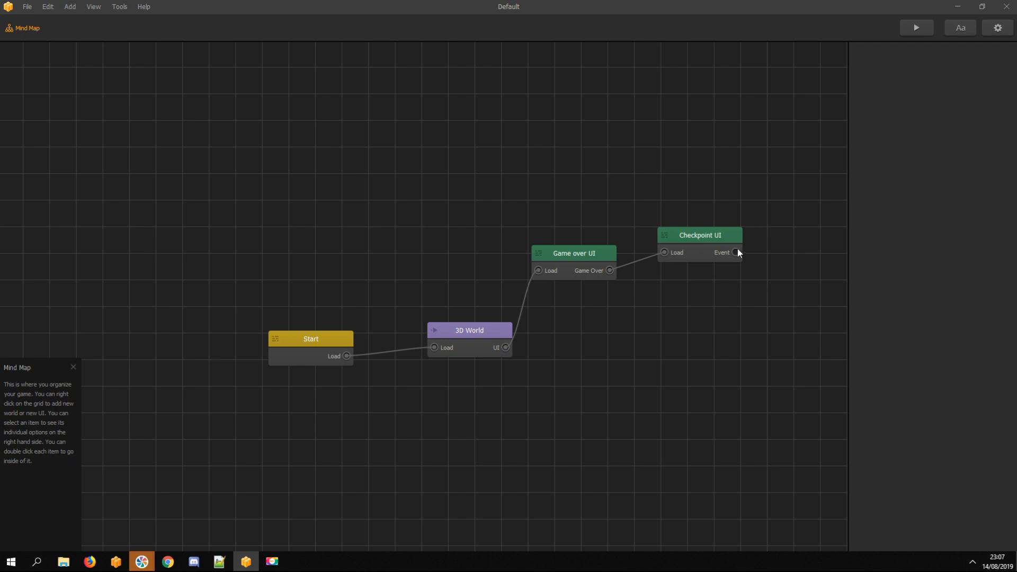
left_click(699, 235)
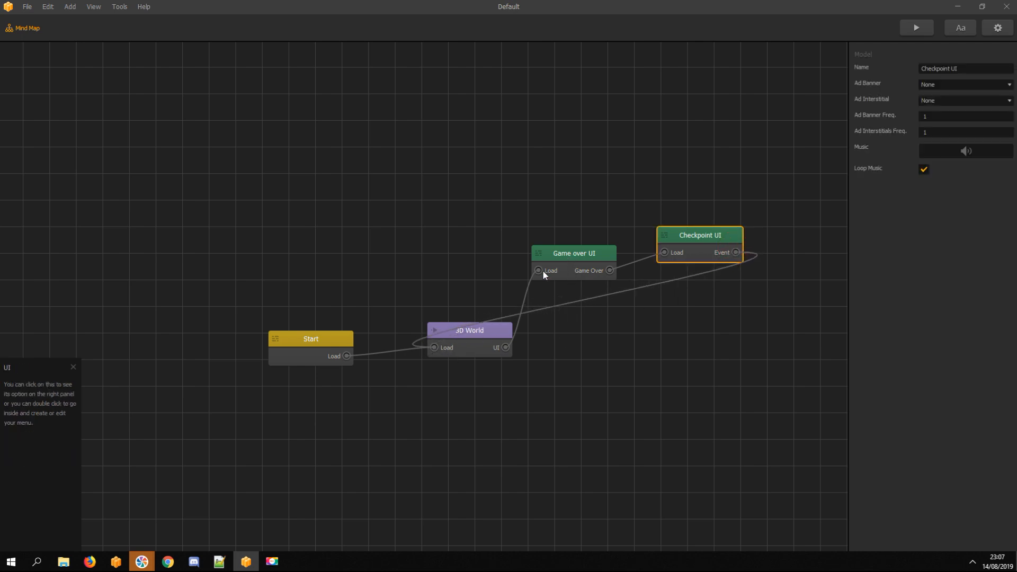
double_click(468, 331)
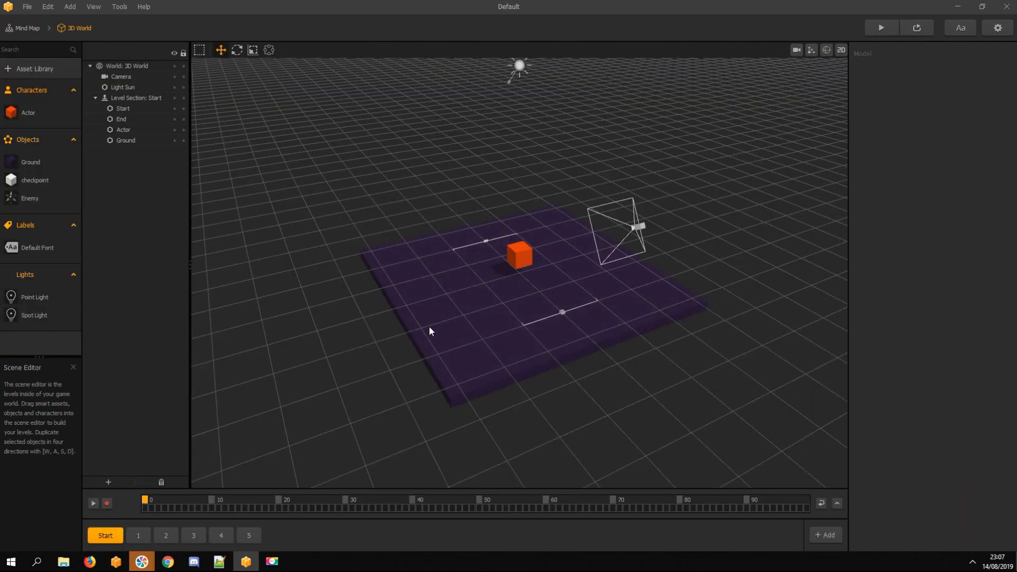
Align the 3D World's scenes to play in sequence via Edit > Align Scenes and launch a preview
left_click(47, 6)
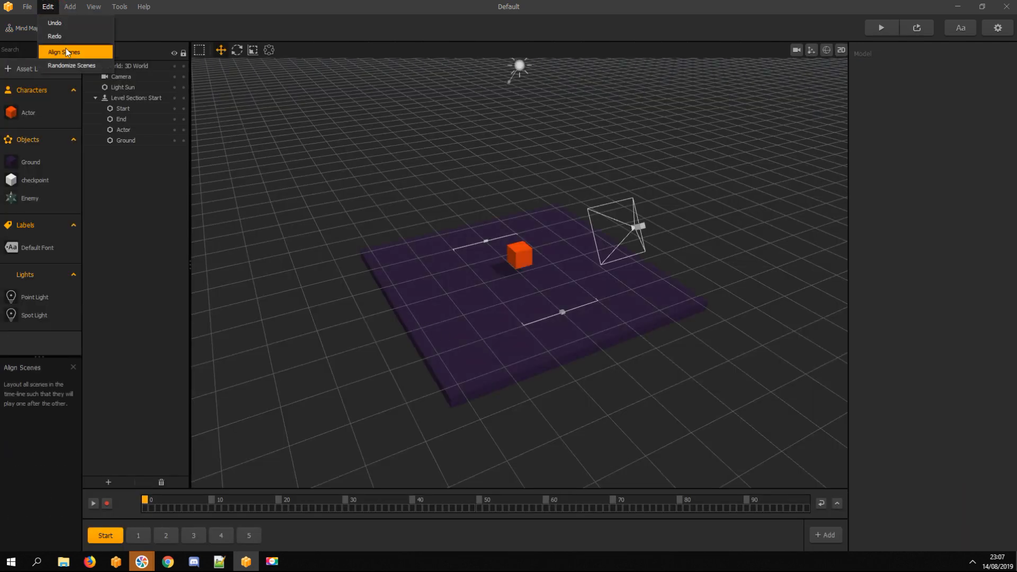
left_click(120, 76)
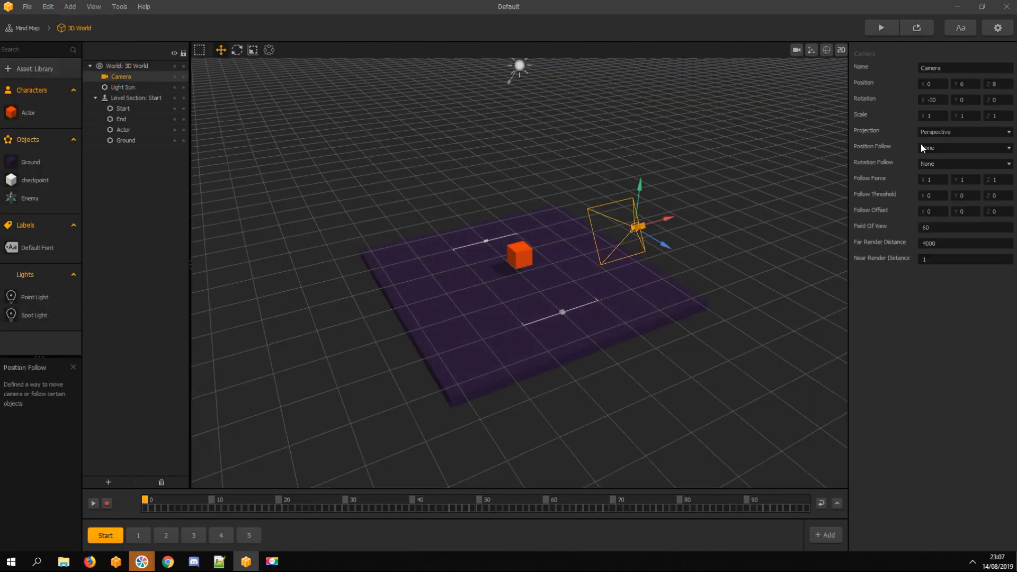
left_click(880, 28)
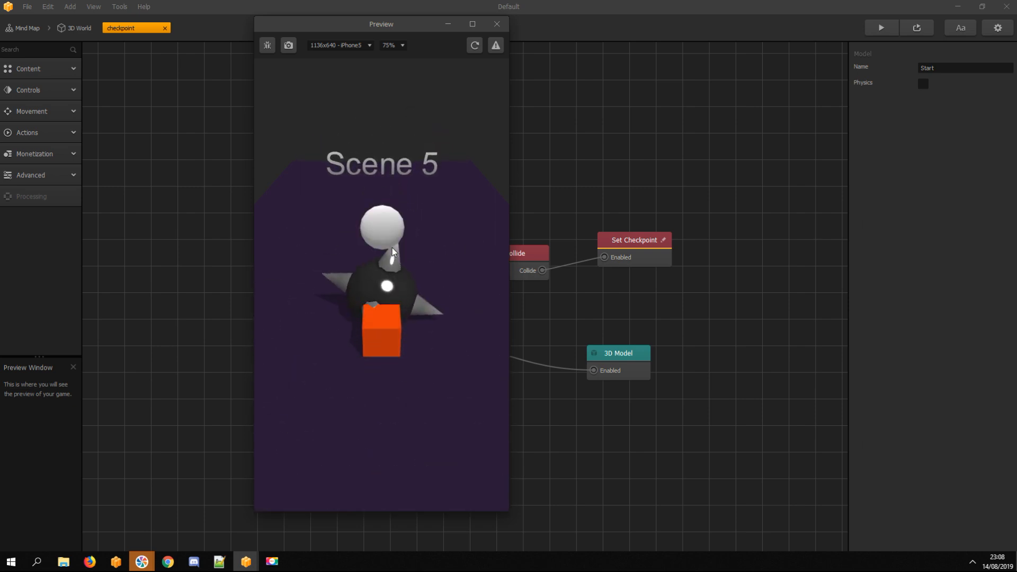
mouse_move(379, 228)
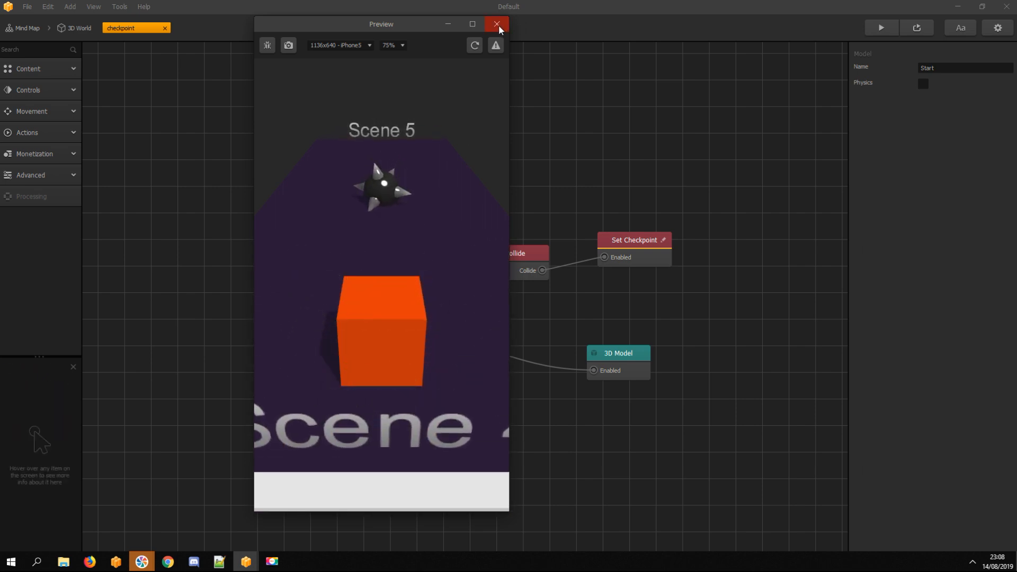
left_click(498, 25)
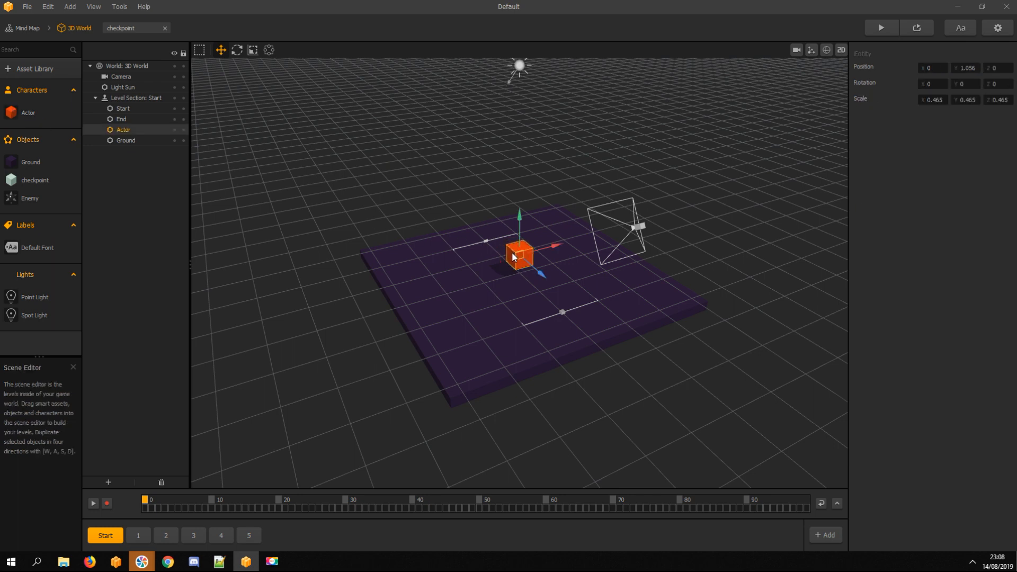
mouse_move(383, 198)
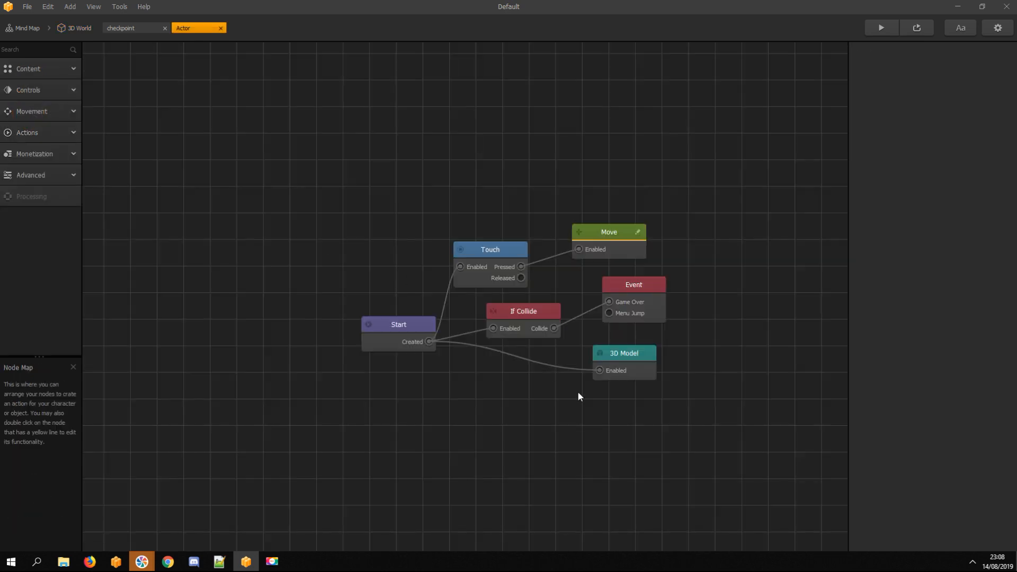
left_click(623, 352)
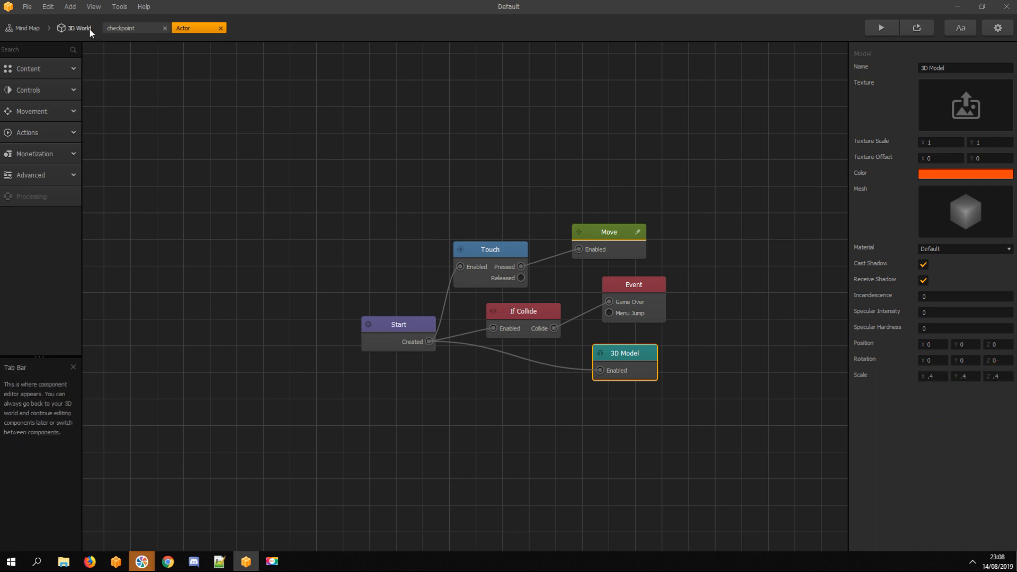
left_click(78, 27)
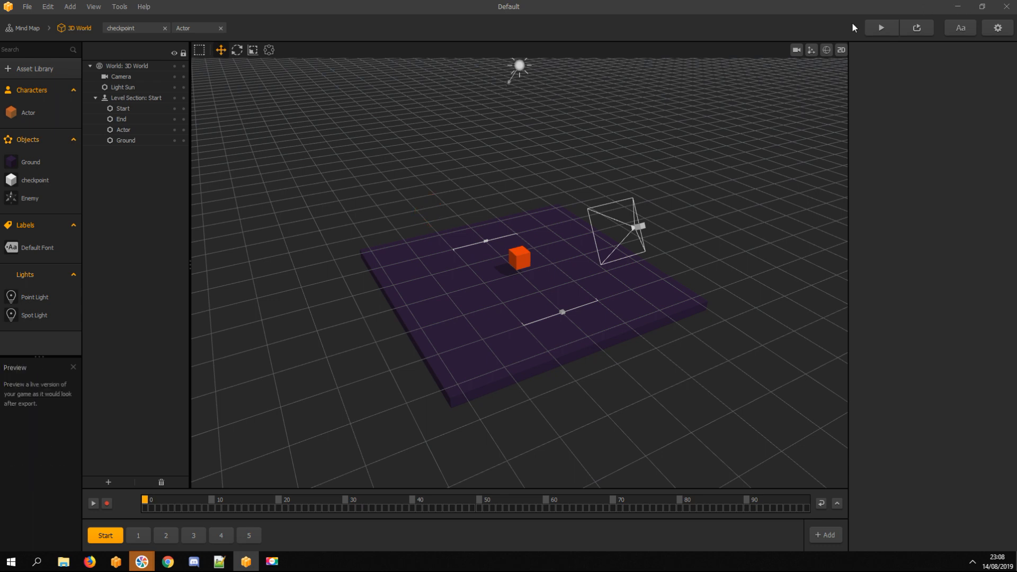
mouse_move(697, 157)
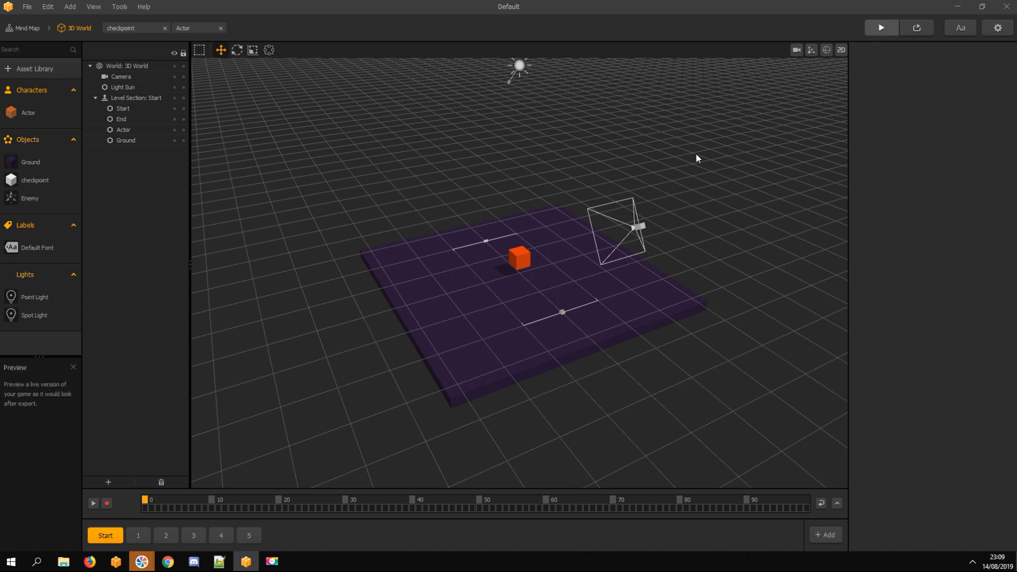
Launch a live preview of the game from the top toolbar
left_click(880, 28)
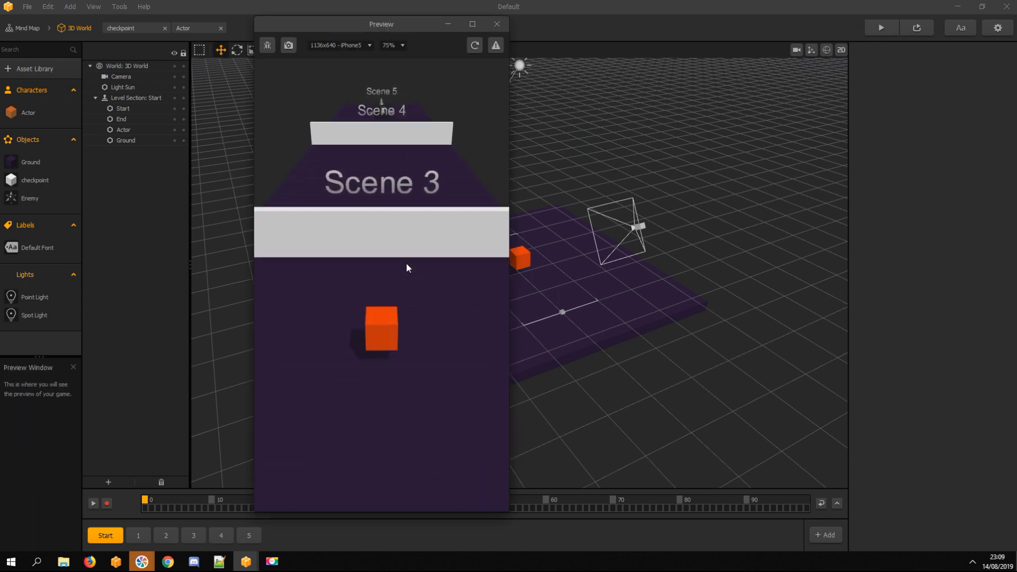